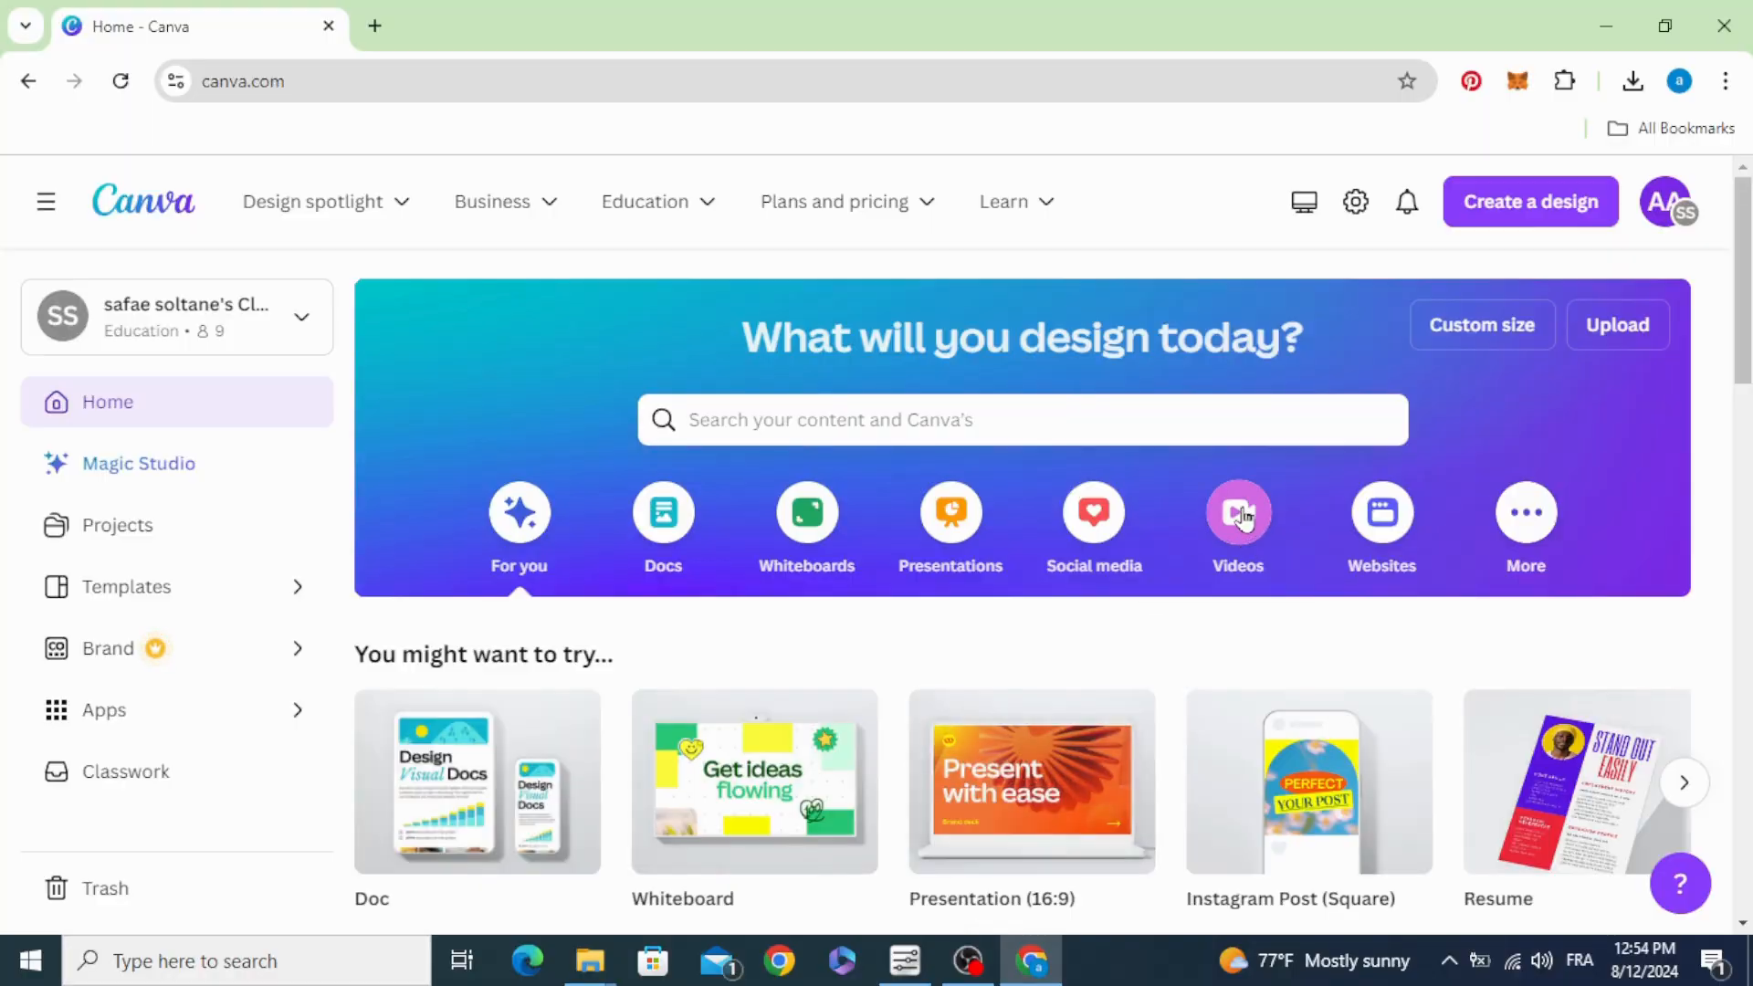
Step: Start a blank Video (1920×1080) design from the Canva home page
left_click(1237, 511)
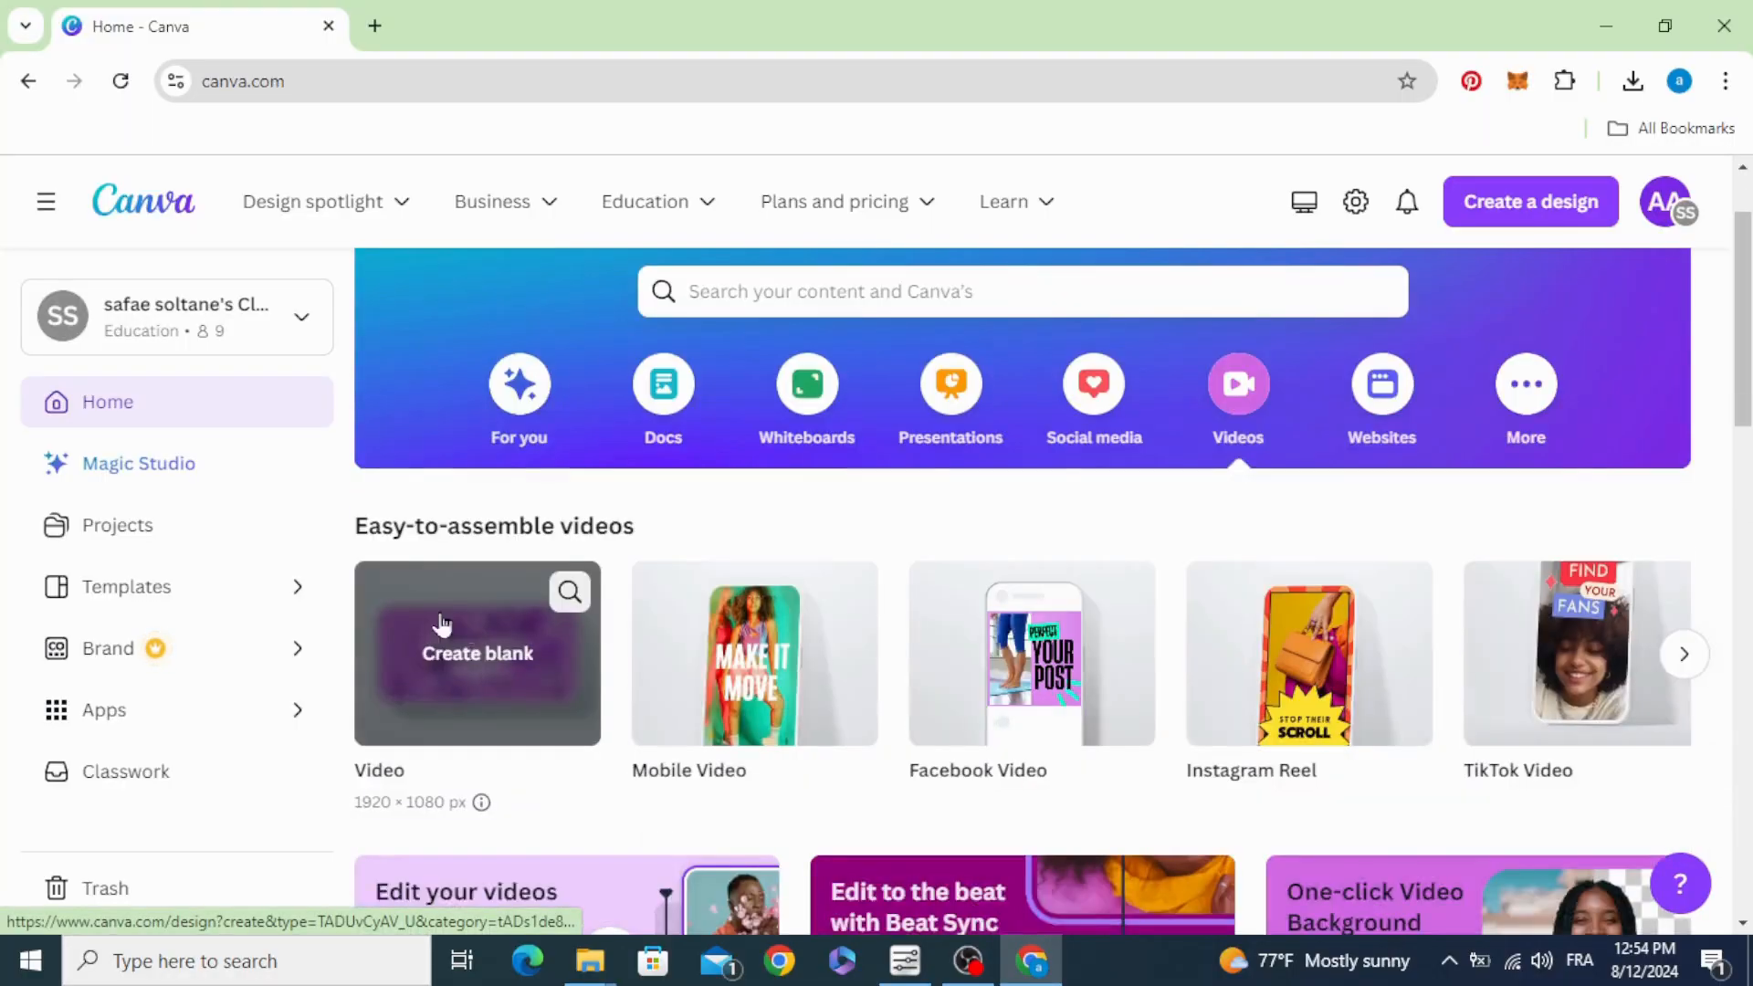
left_click(476, 653)
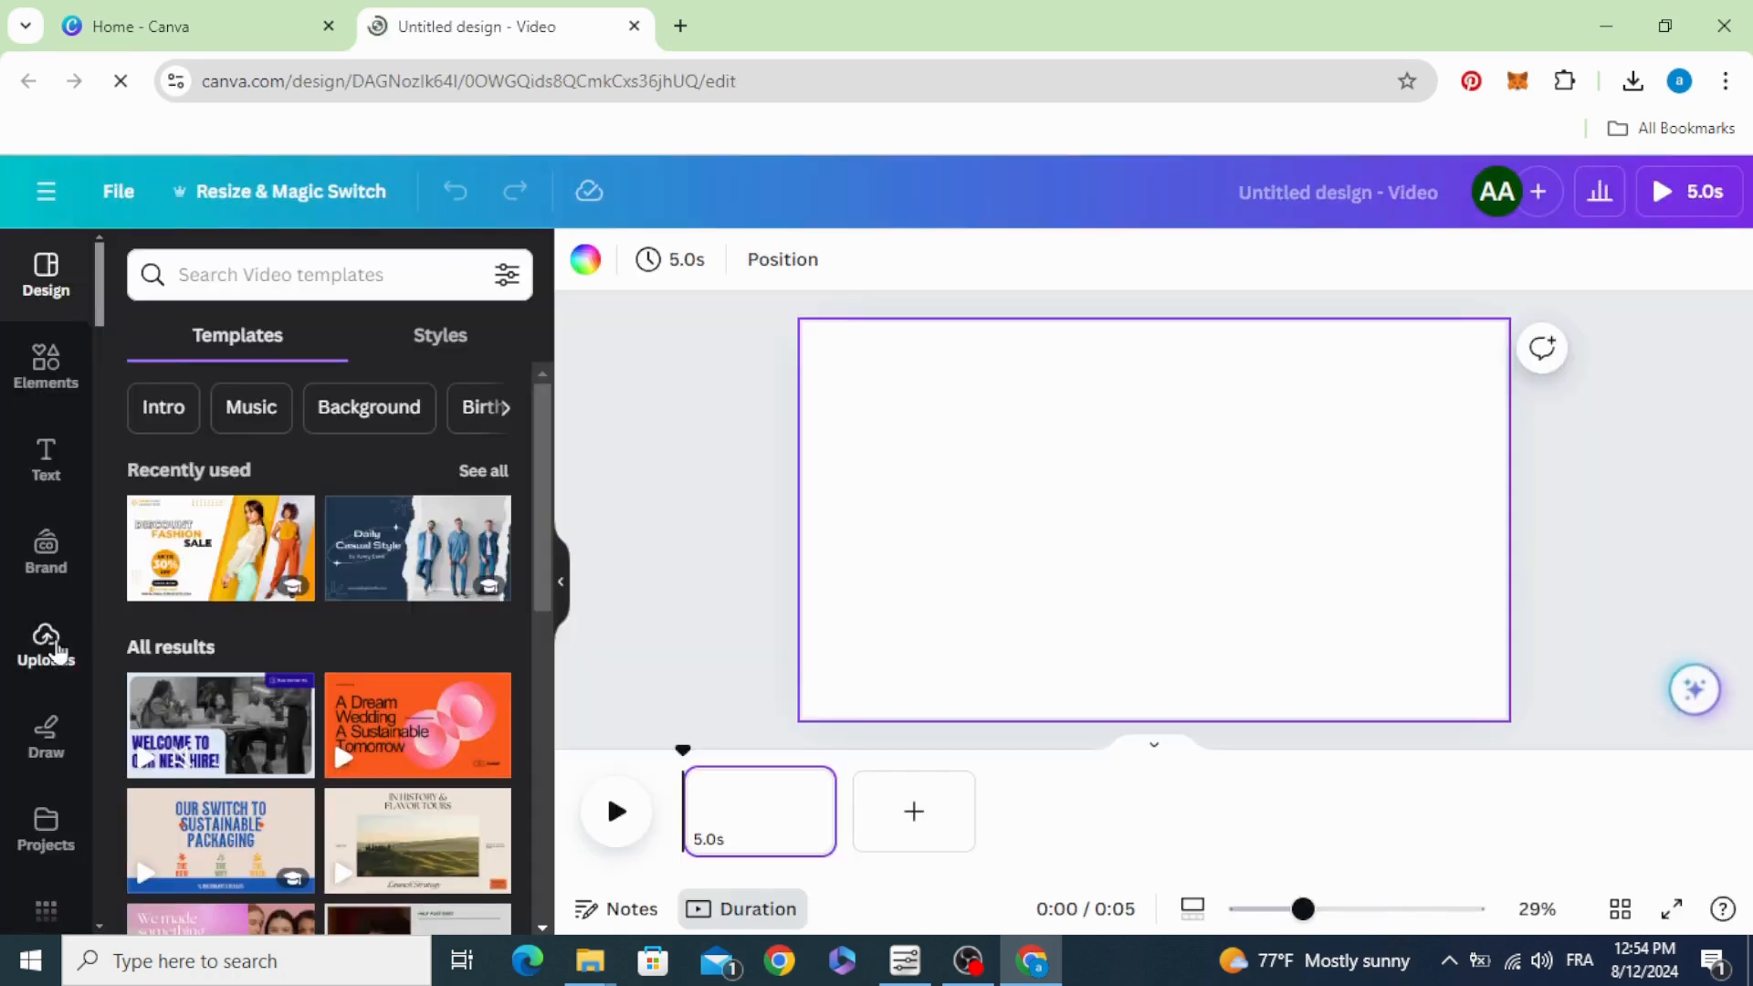
Step: Add the uploaded Leaning Tower of Pisa photo and enlarge it to fill the page
left_click(46, 643)
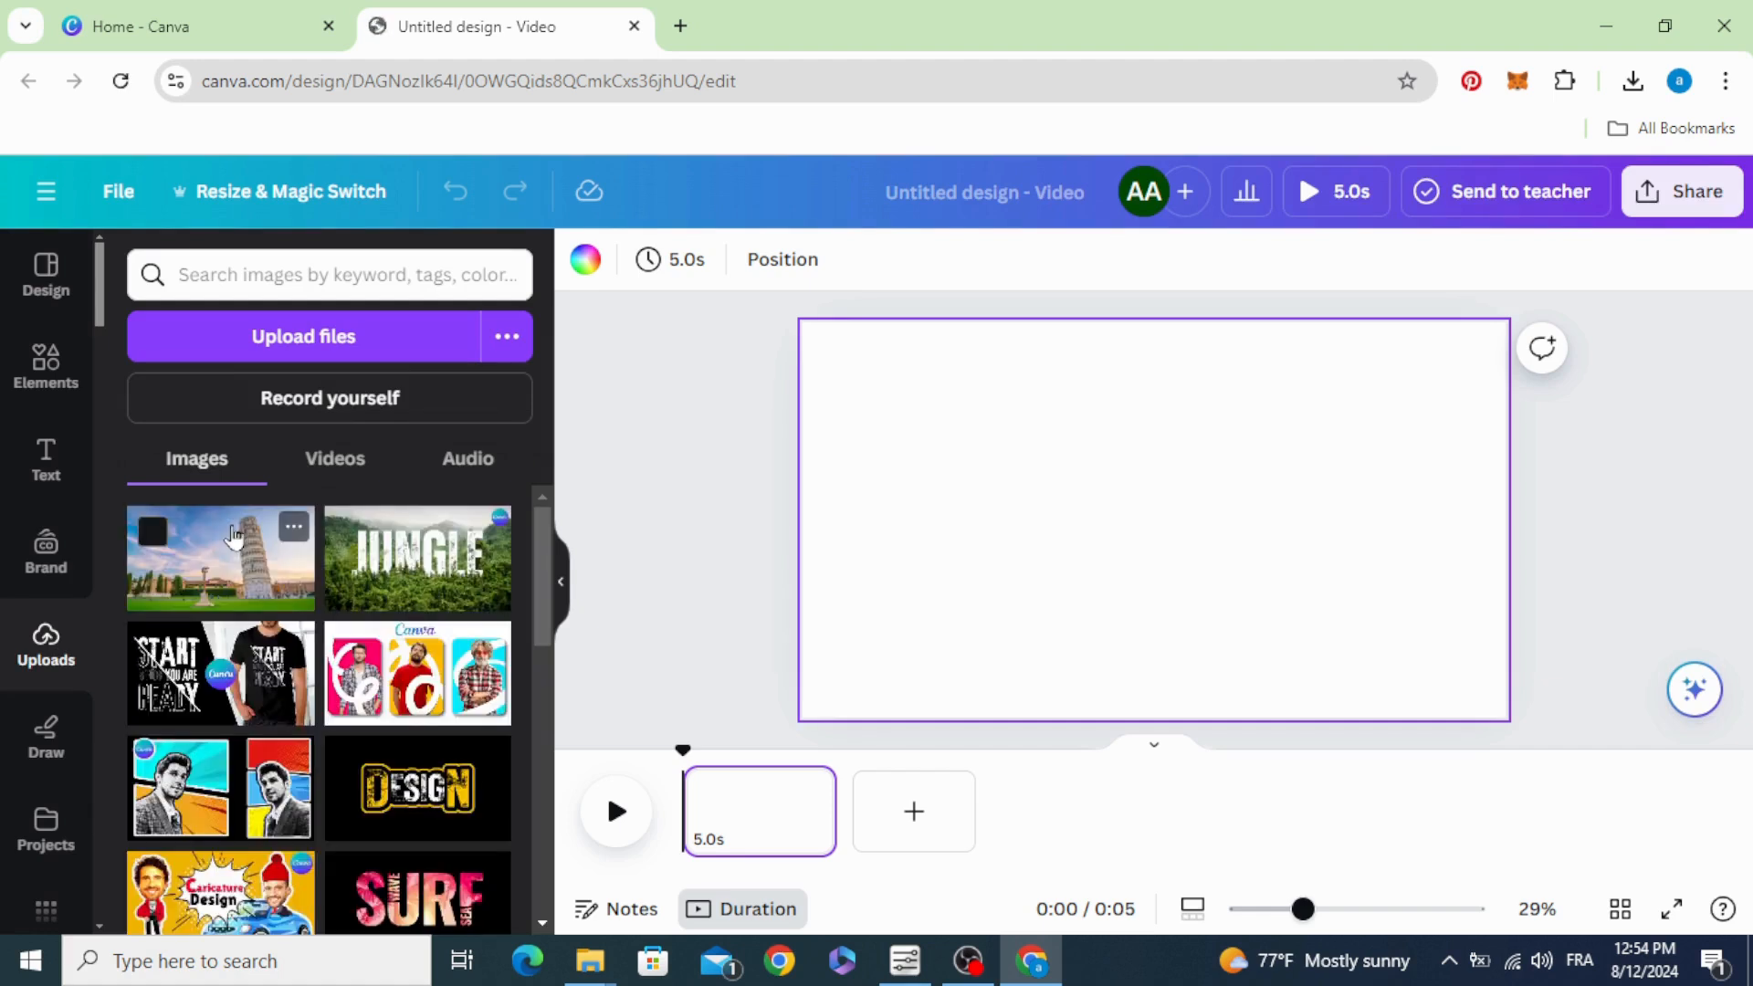
left_click(219, 558)
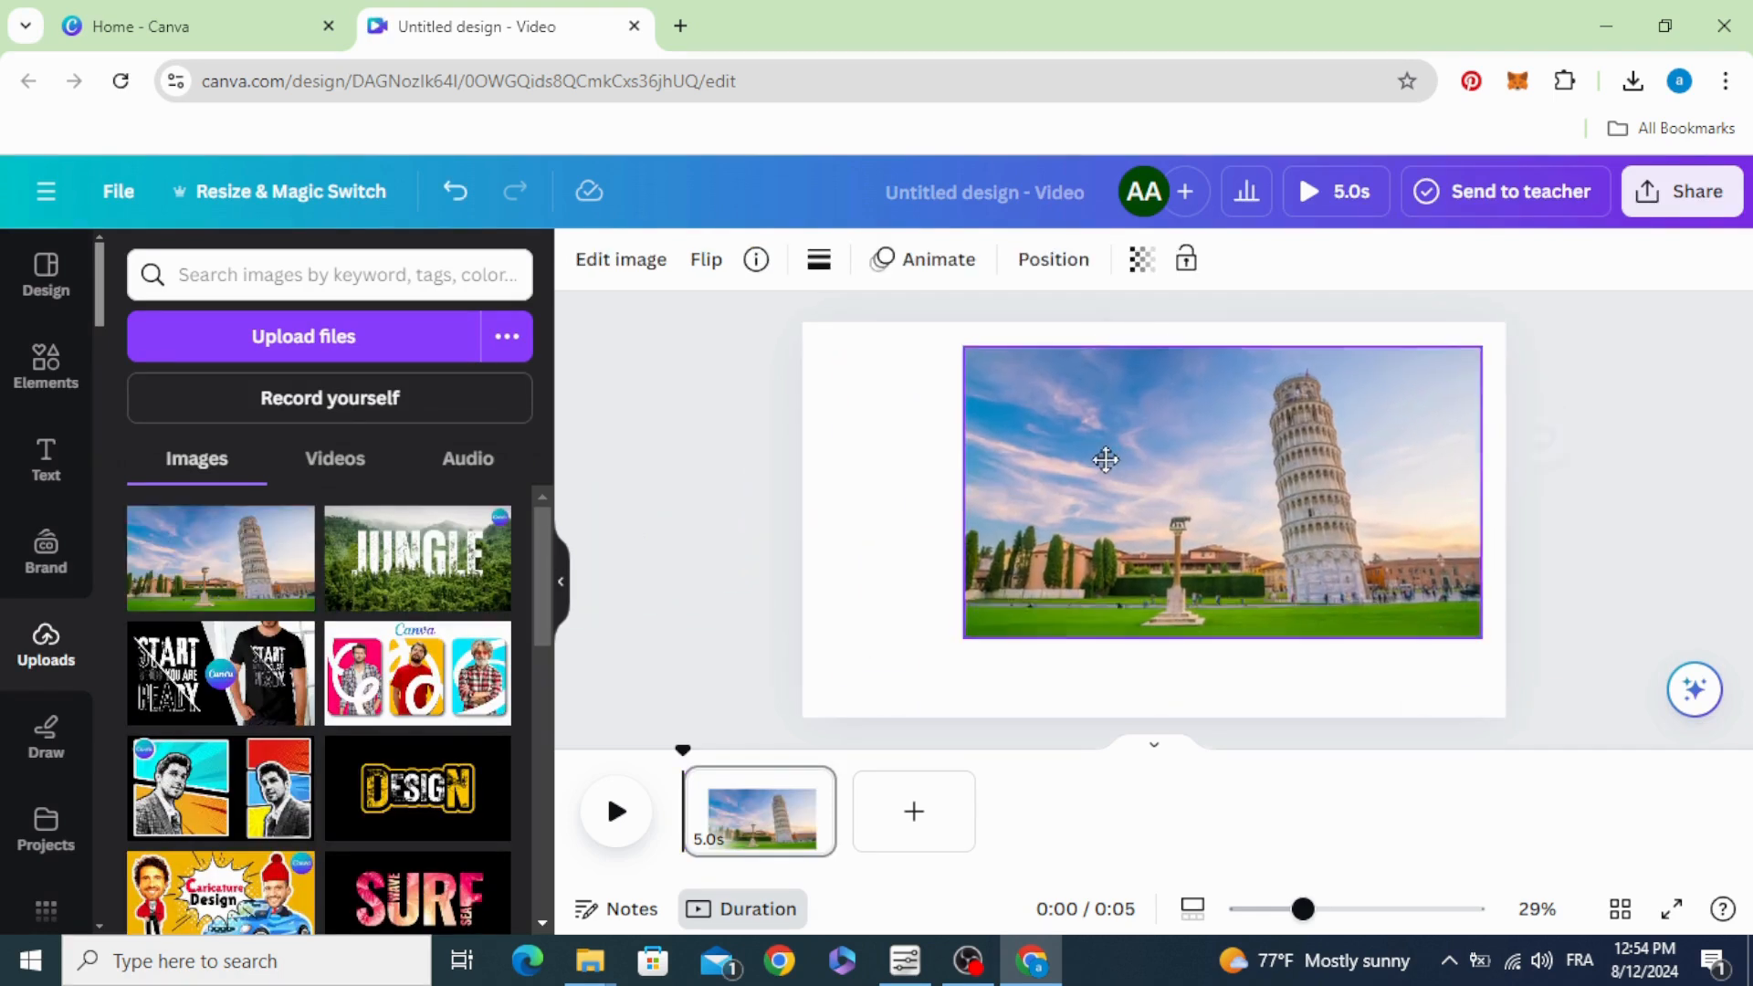
left_click_drag(964, 637, 891, 669)
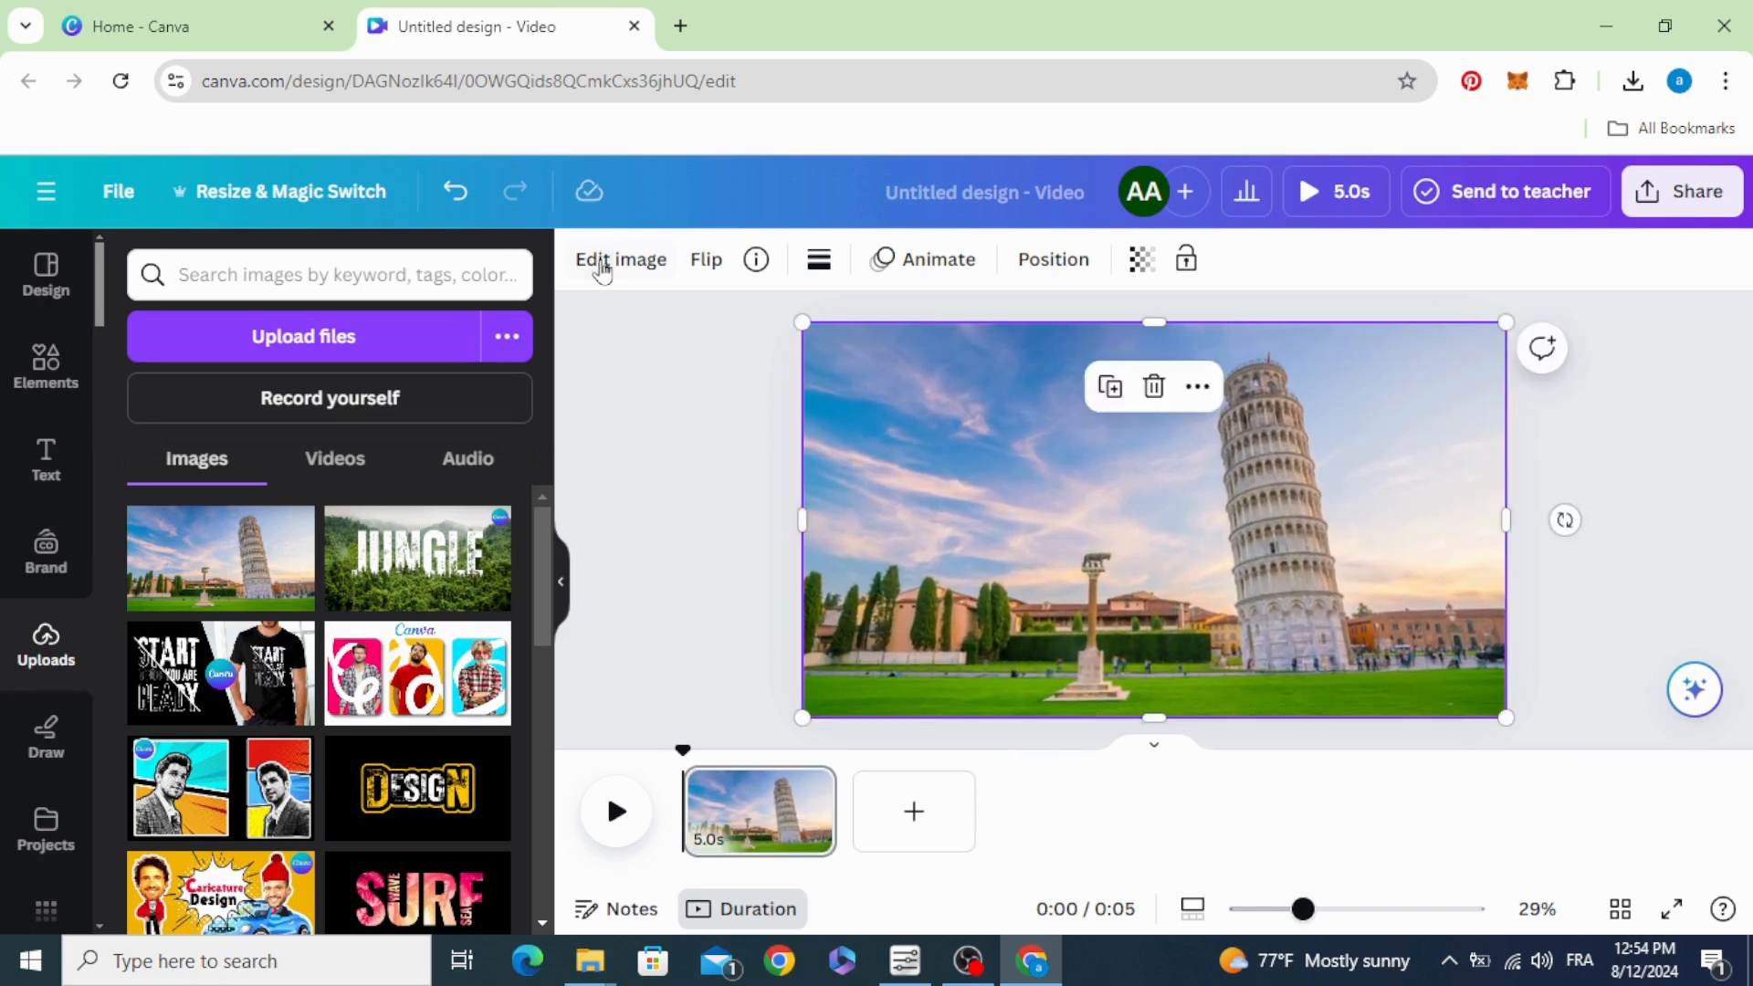
Step: Use Magic Grab to cut the leaning tower out as its own movable element
left_click(620, 259)
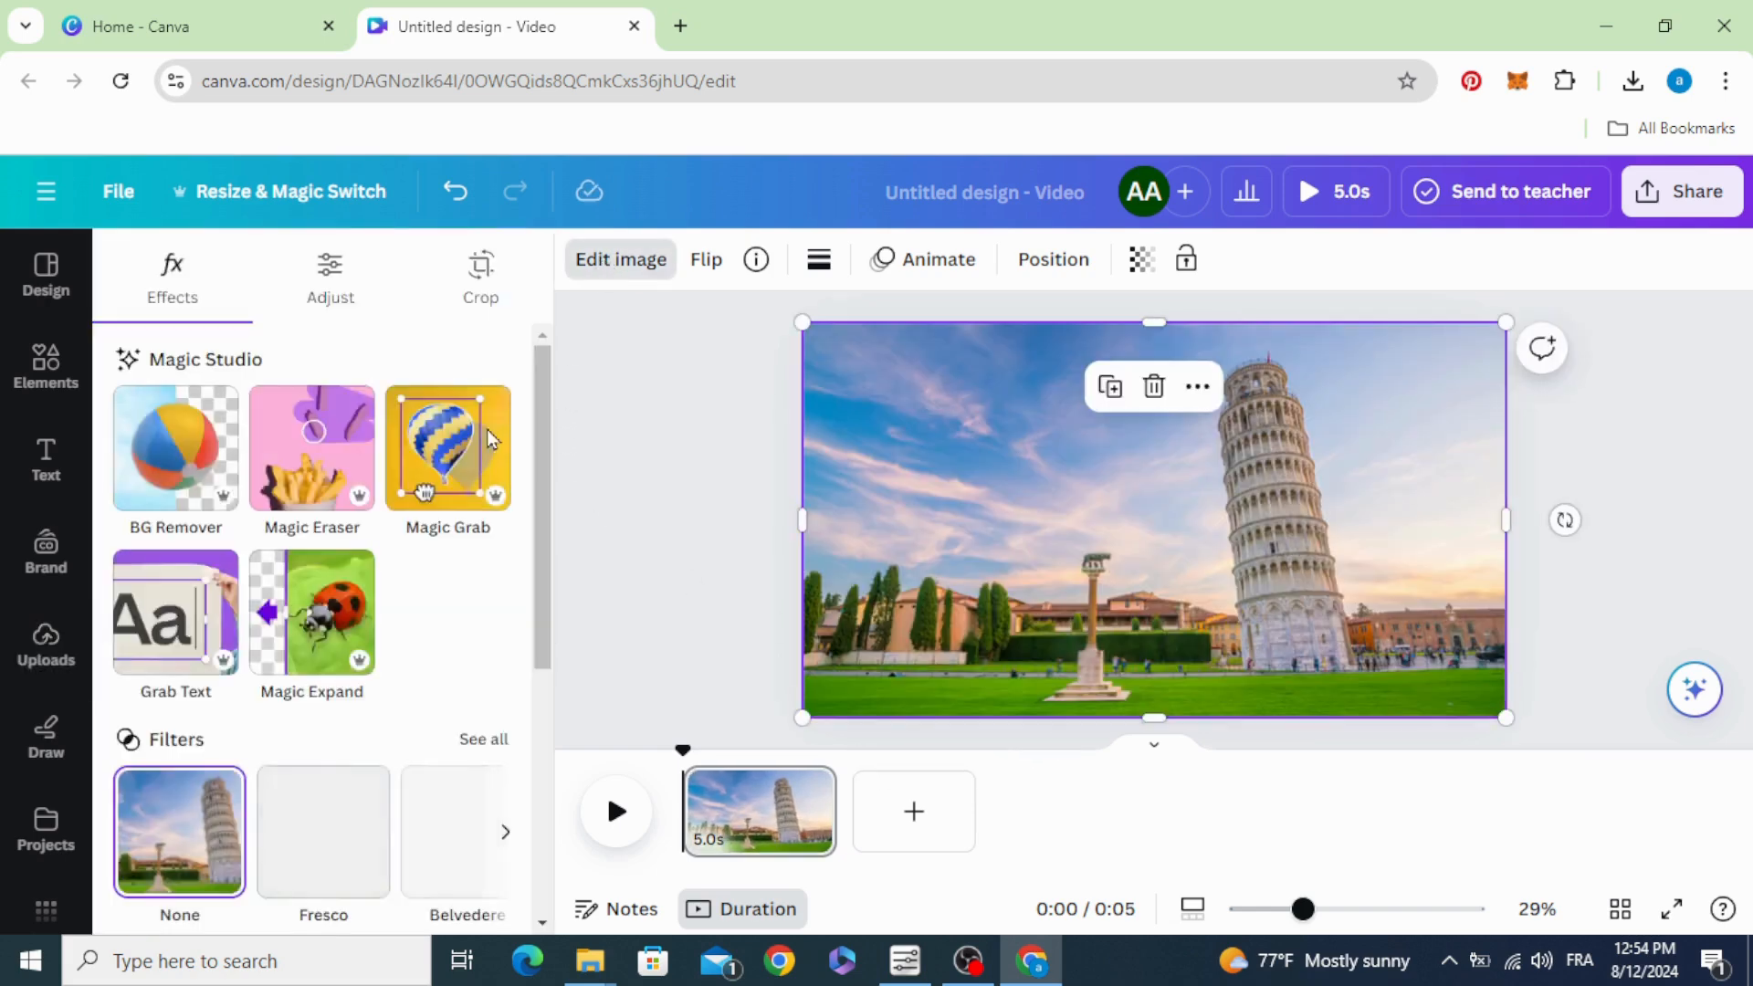
left_click(448, 449)
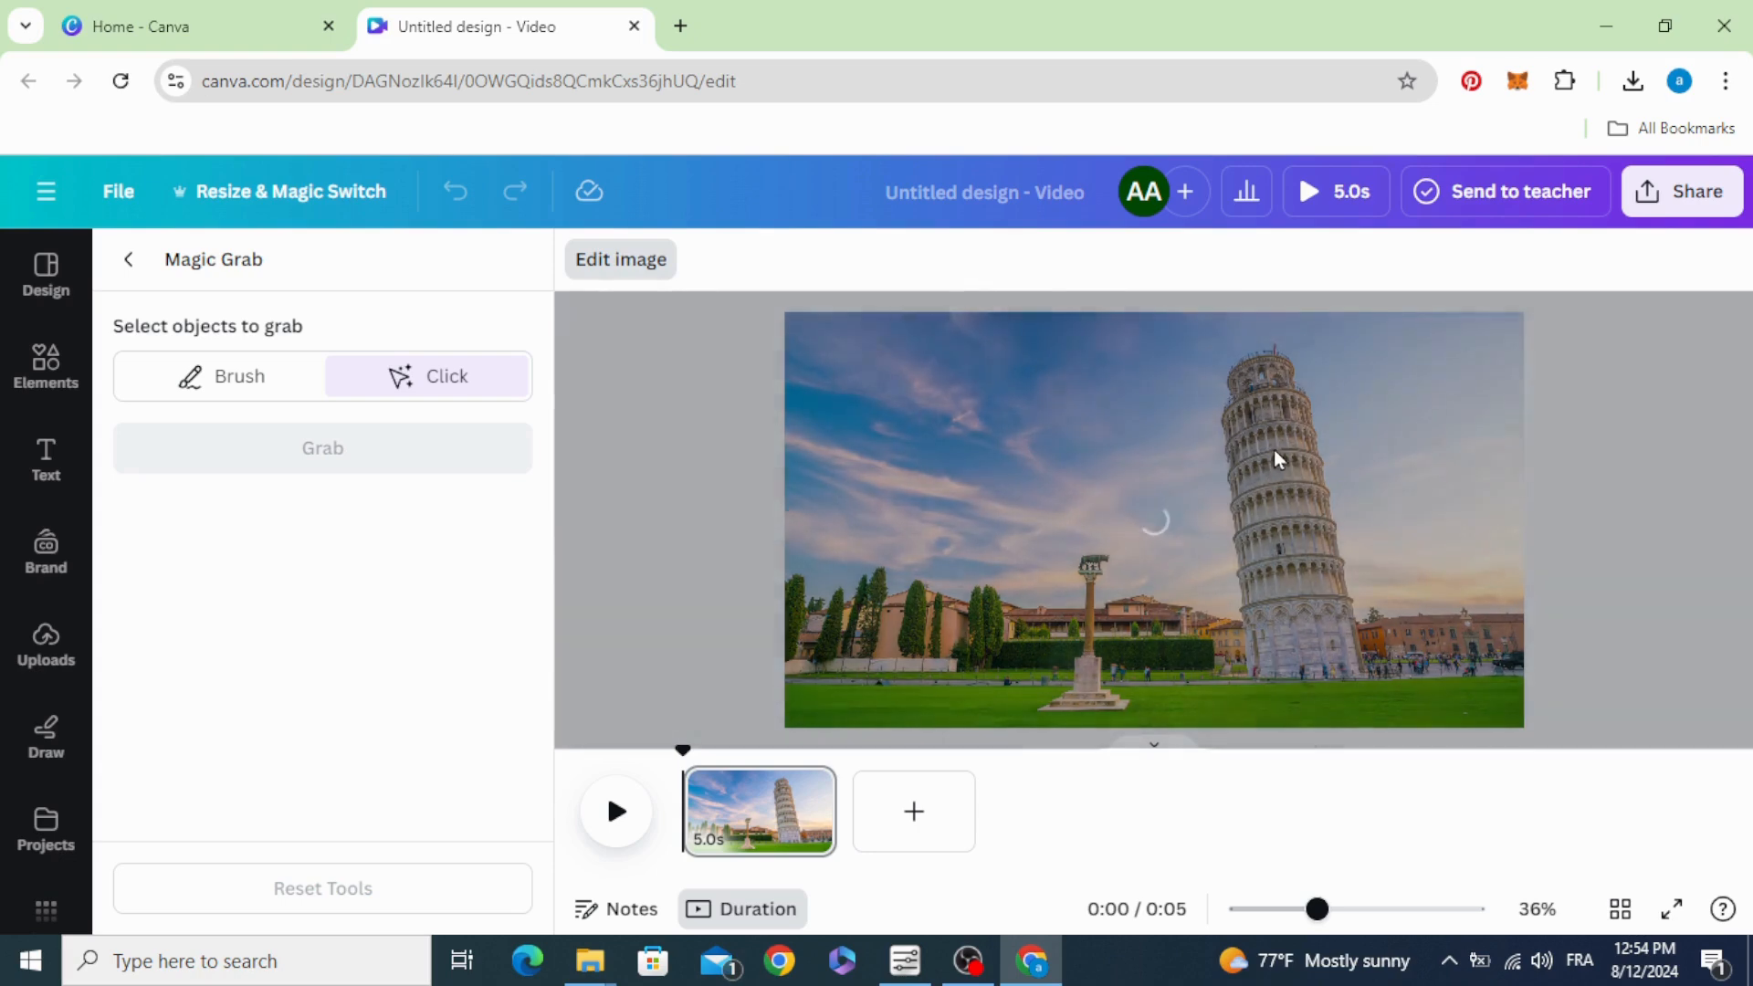
left_click(1278, 465)
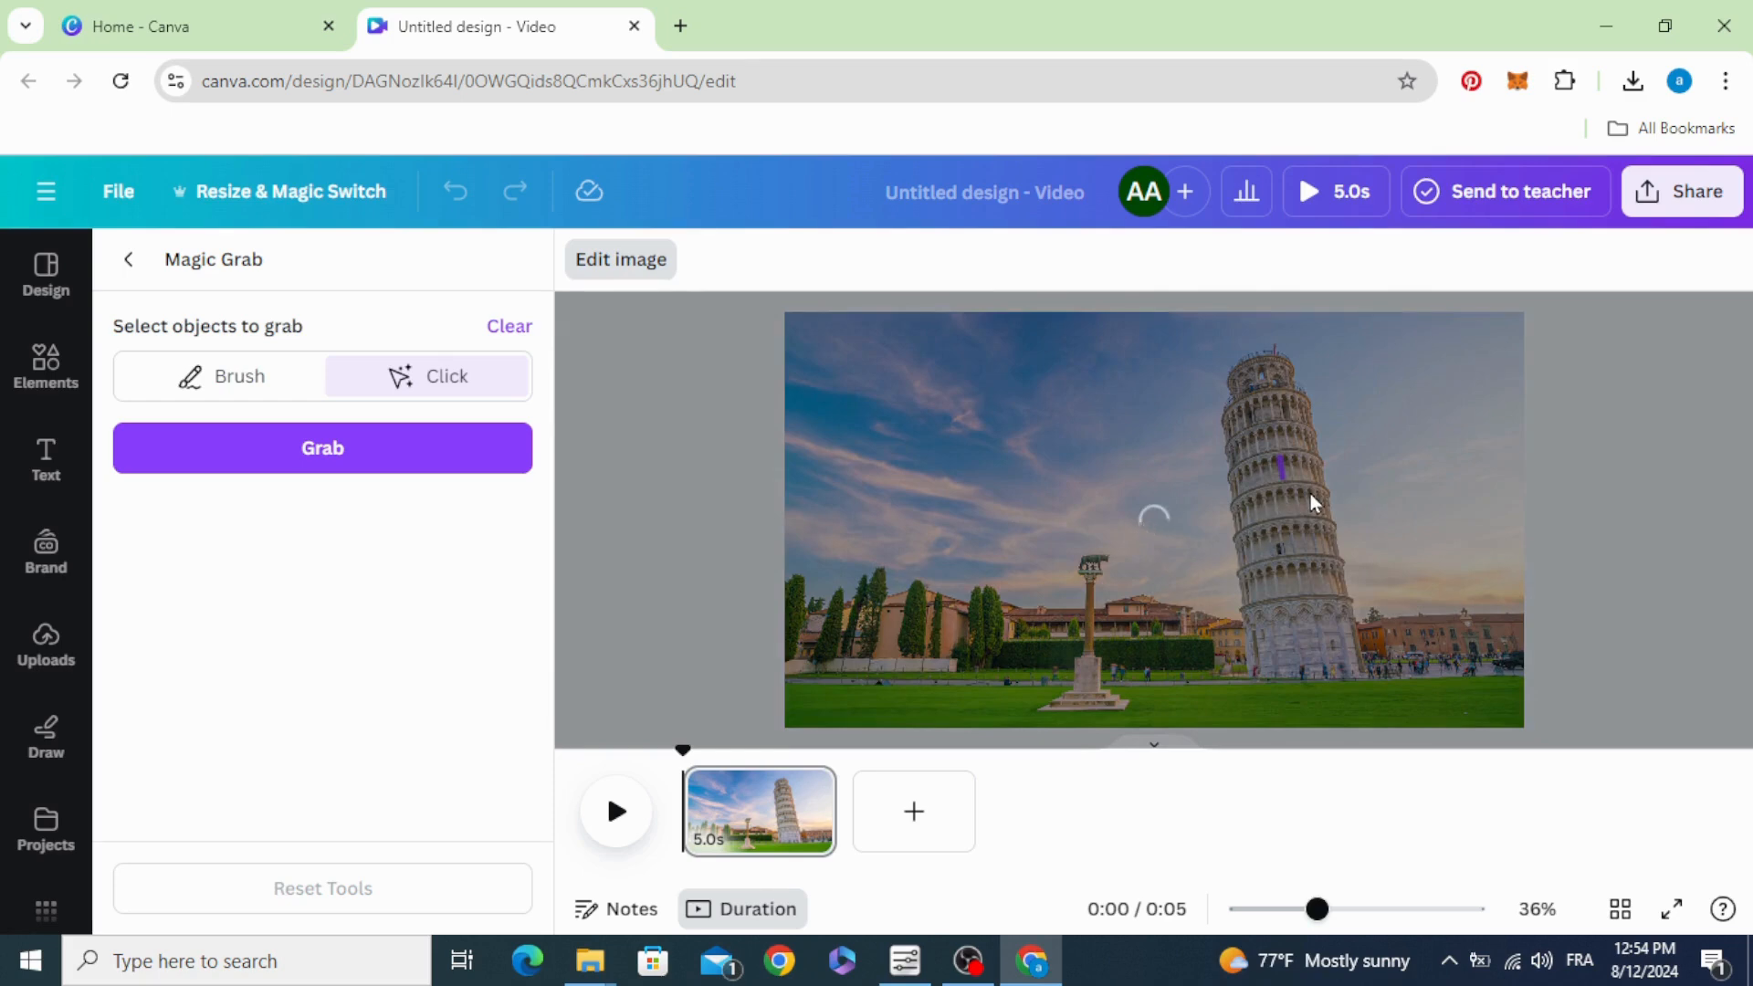
left_click(1313, 504)
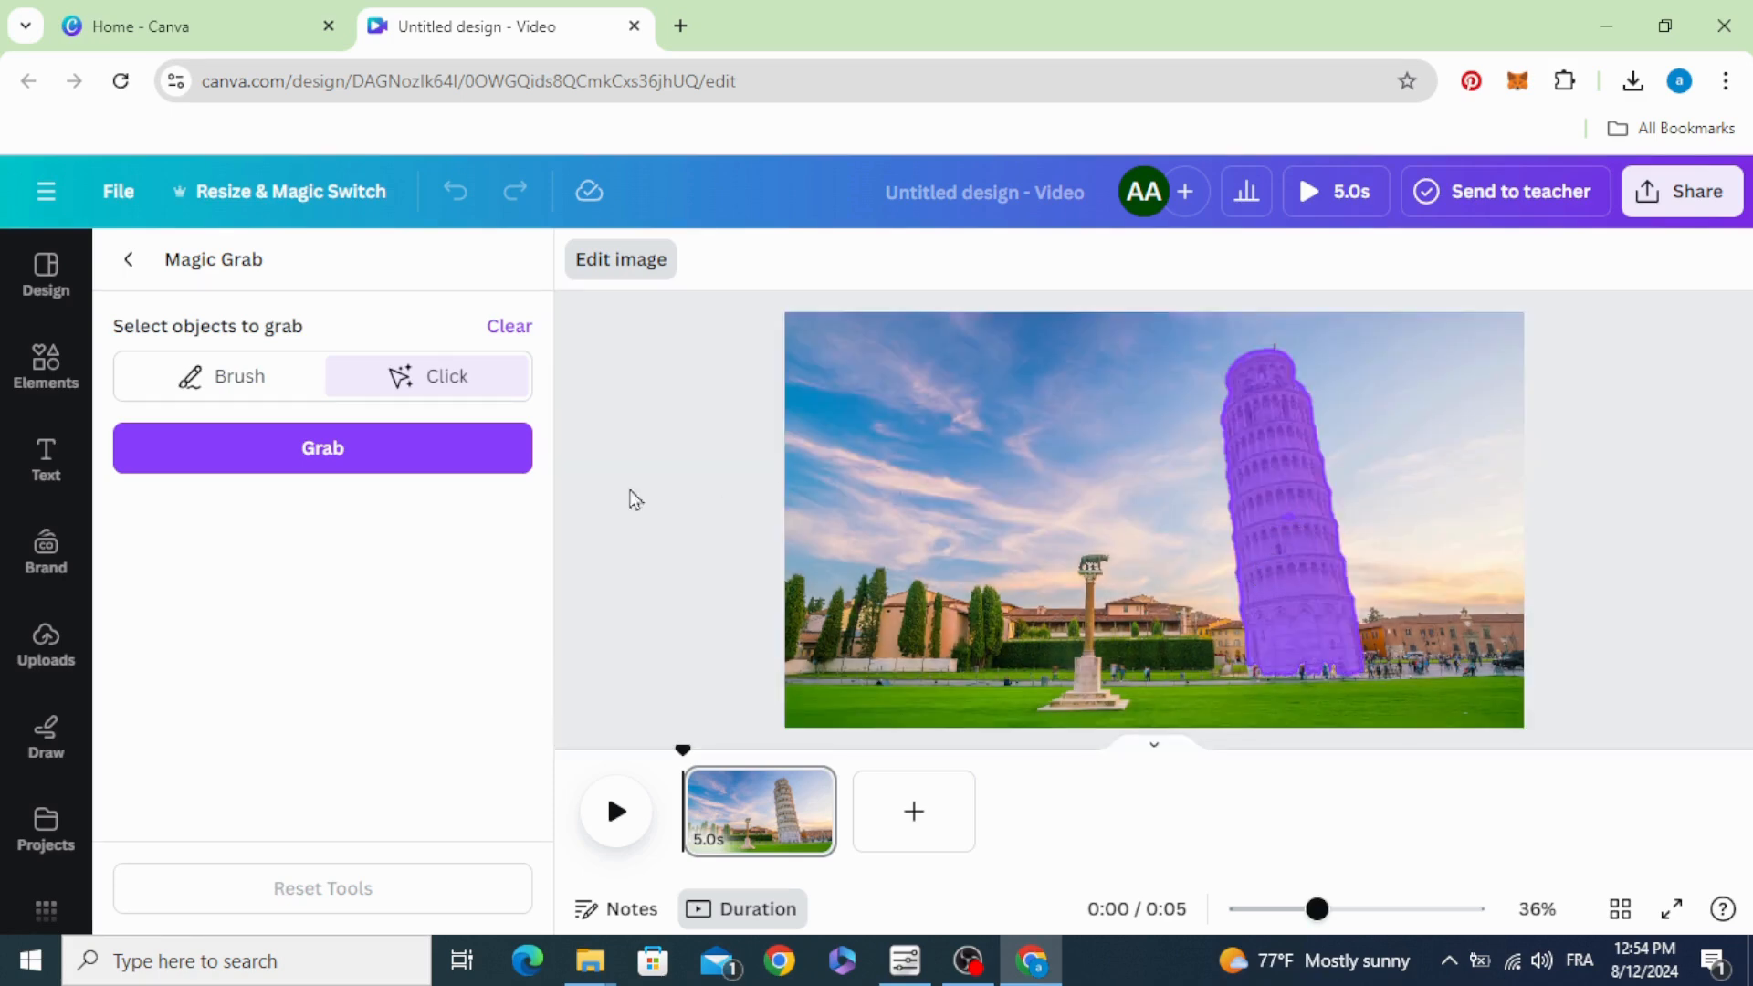
left_click(322, 449)
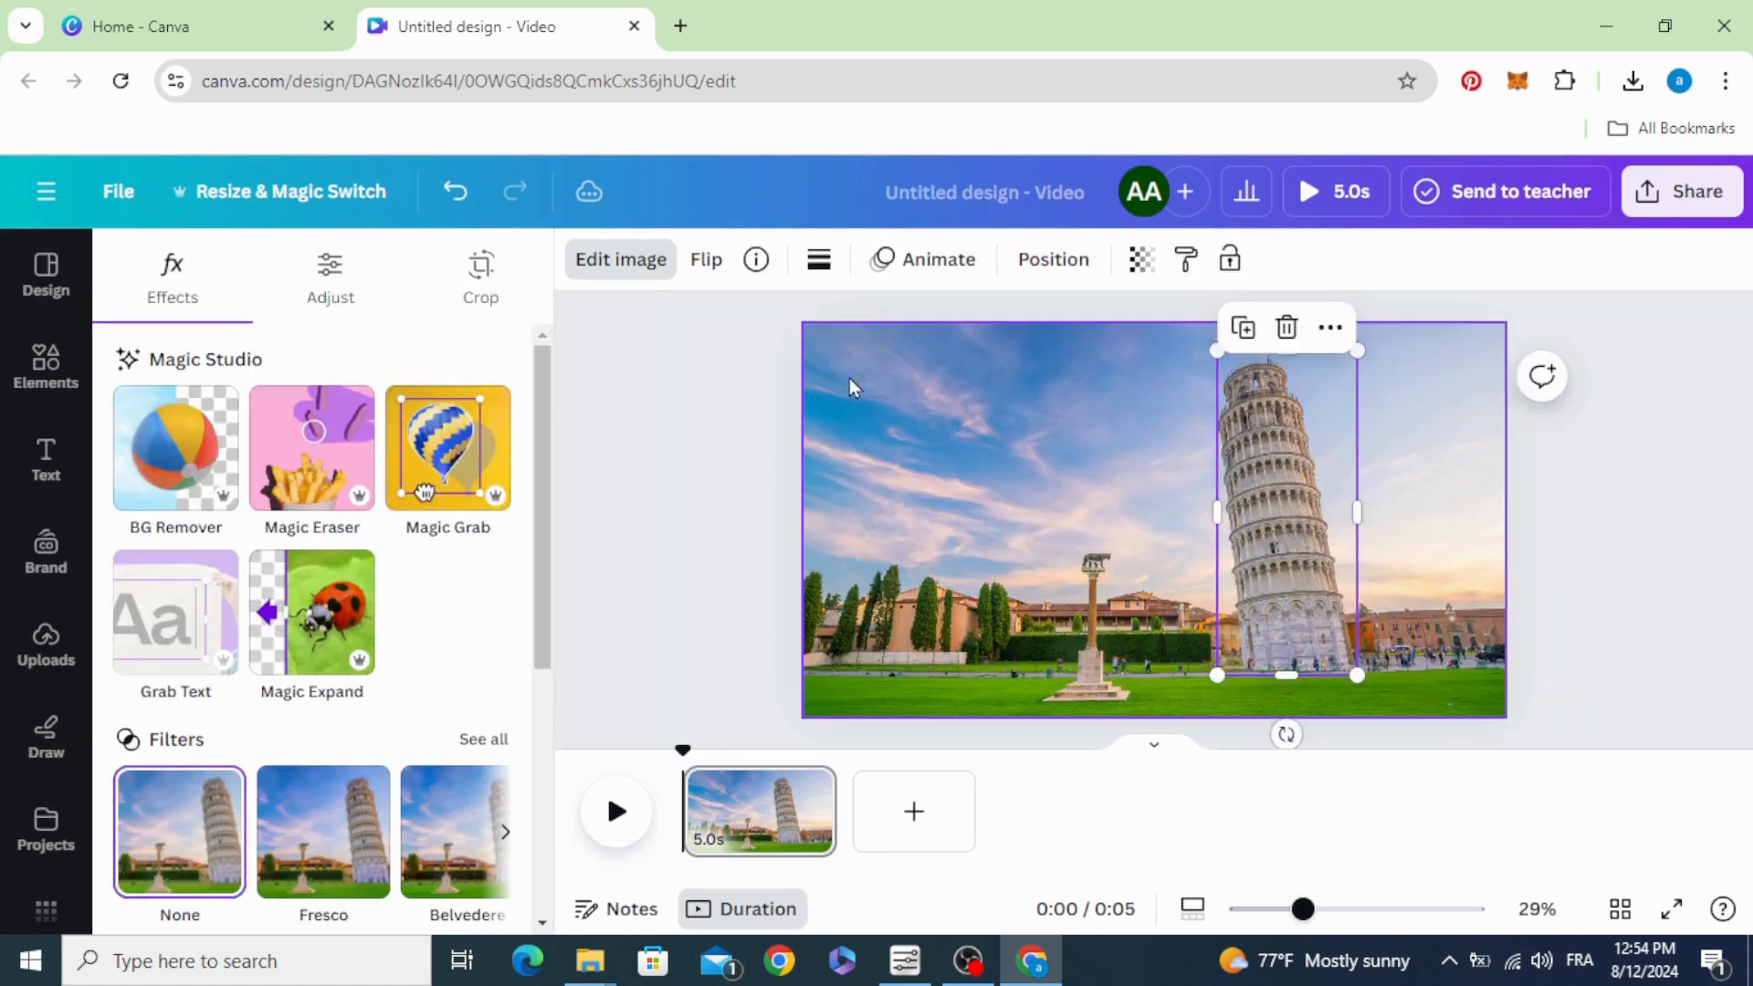
Step: Give the tower cutout a Baseline entrance animation at the slowest speed
left_click(922, 259)
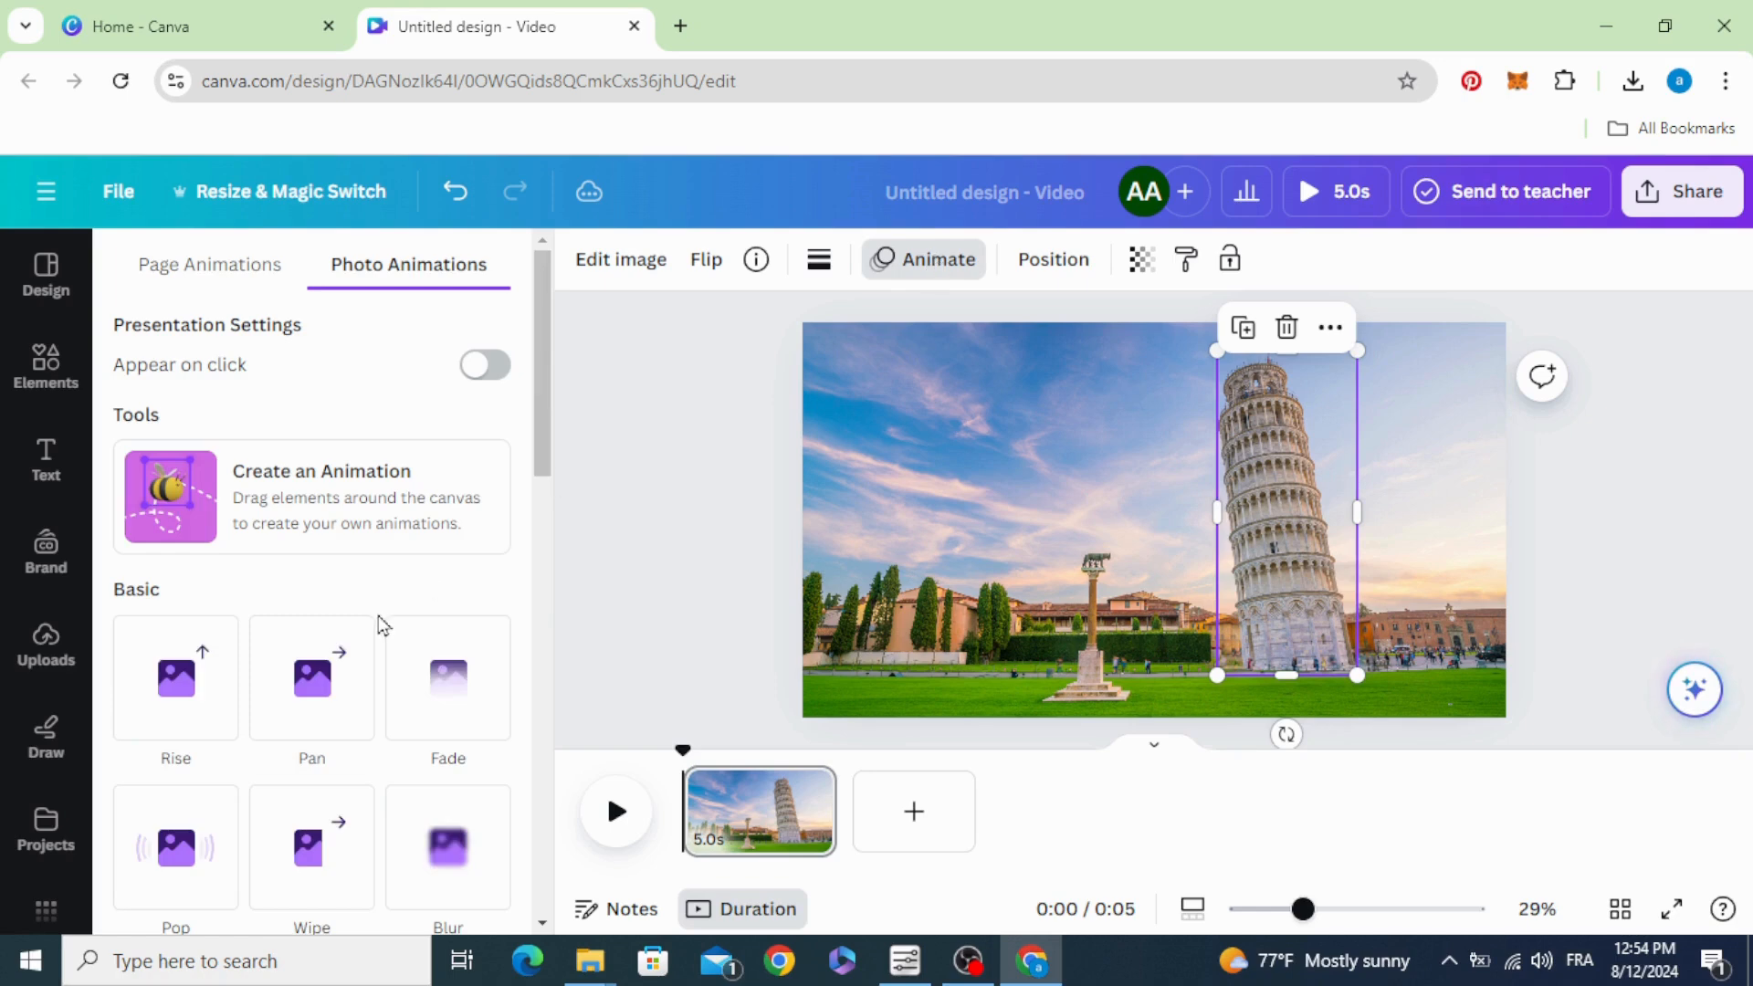
left_click(448, 475)
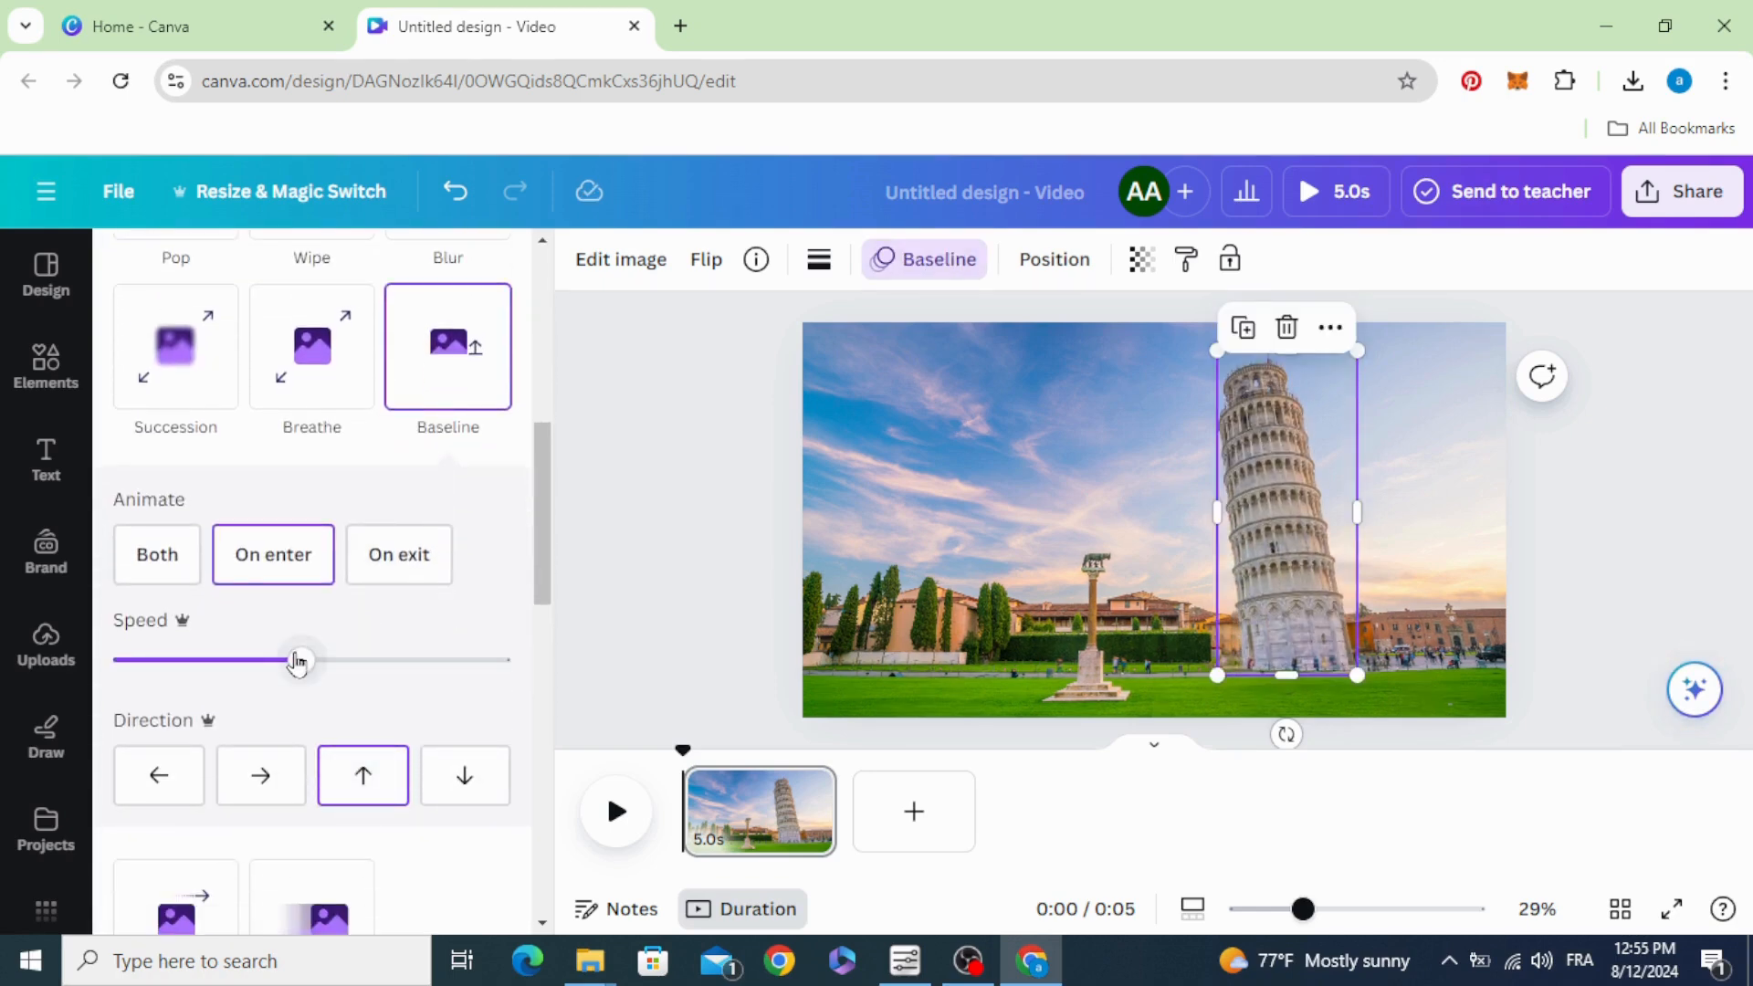
left_click_drag(298, 659, 126, 659)
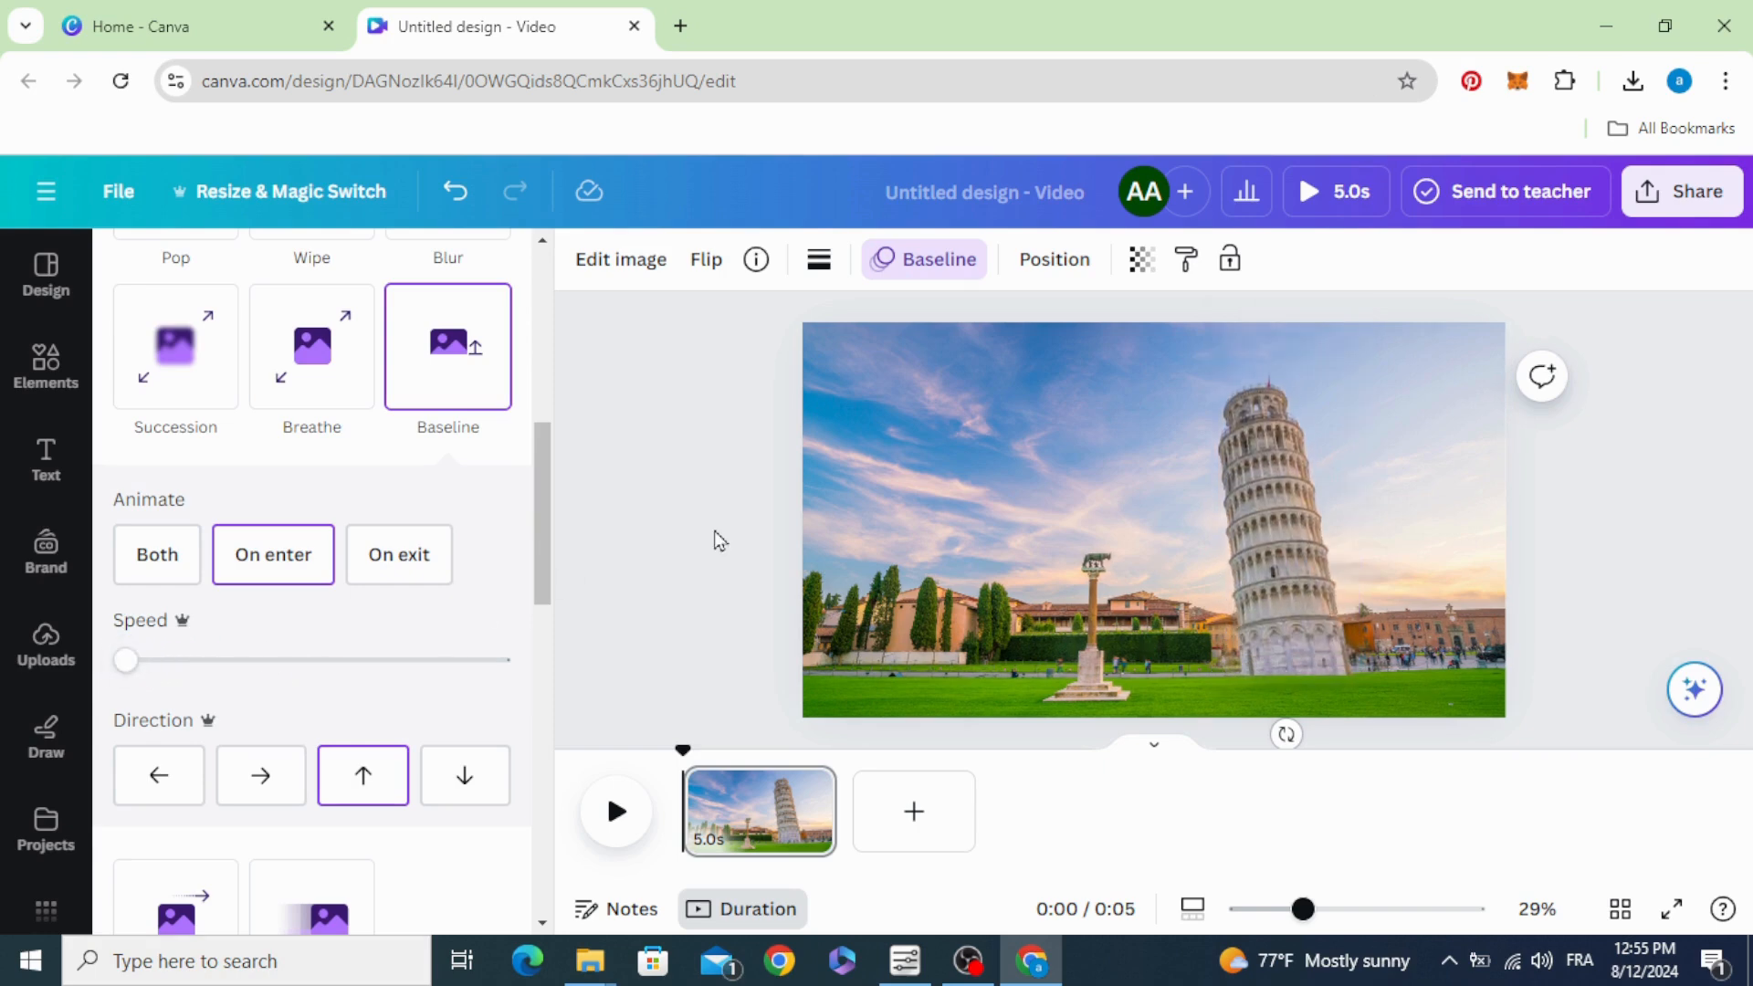
Step: Add a 'PISA' heading over the sky and colour it white
left_click(45, 458)
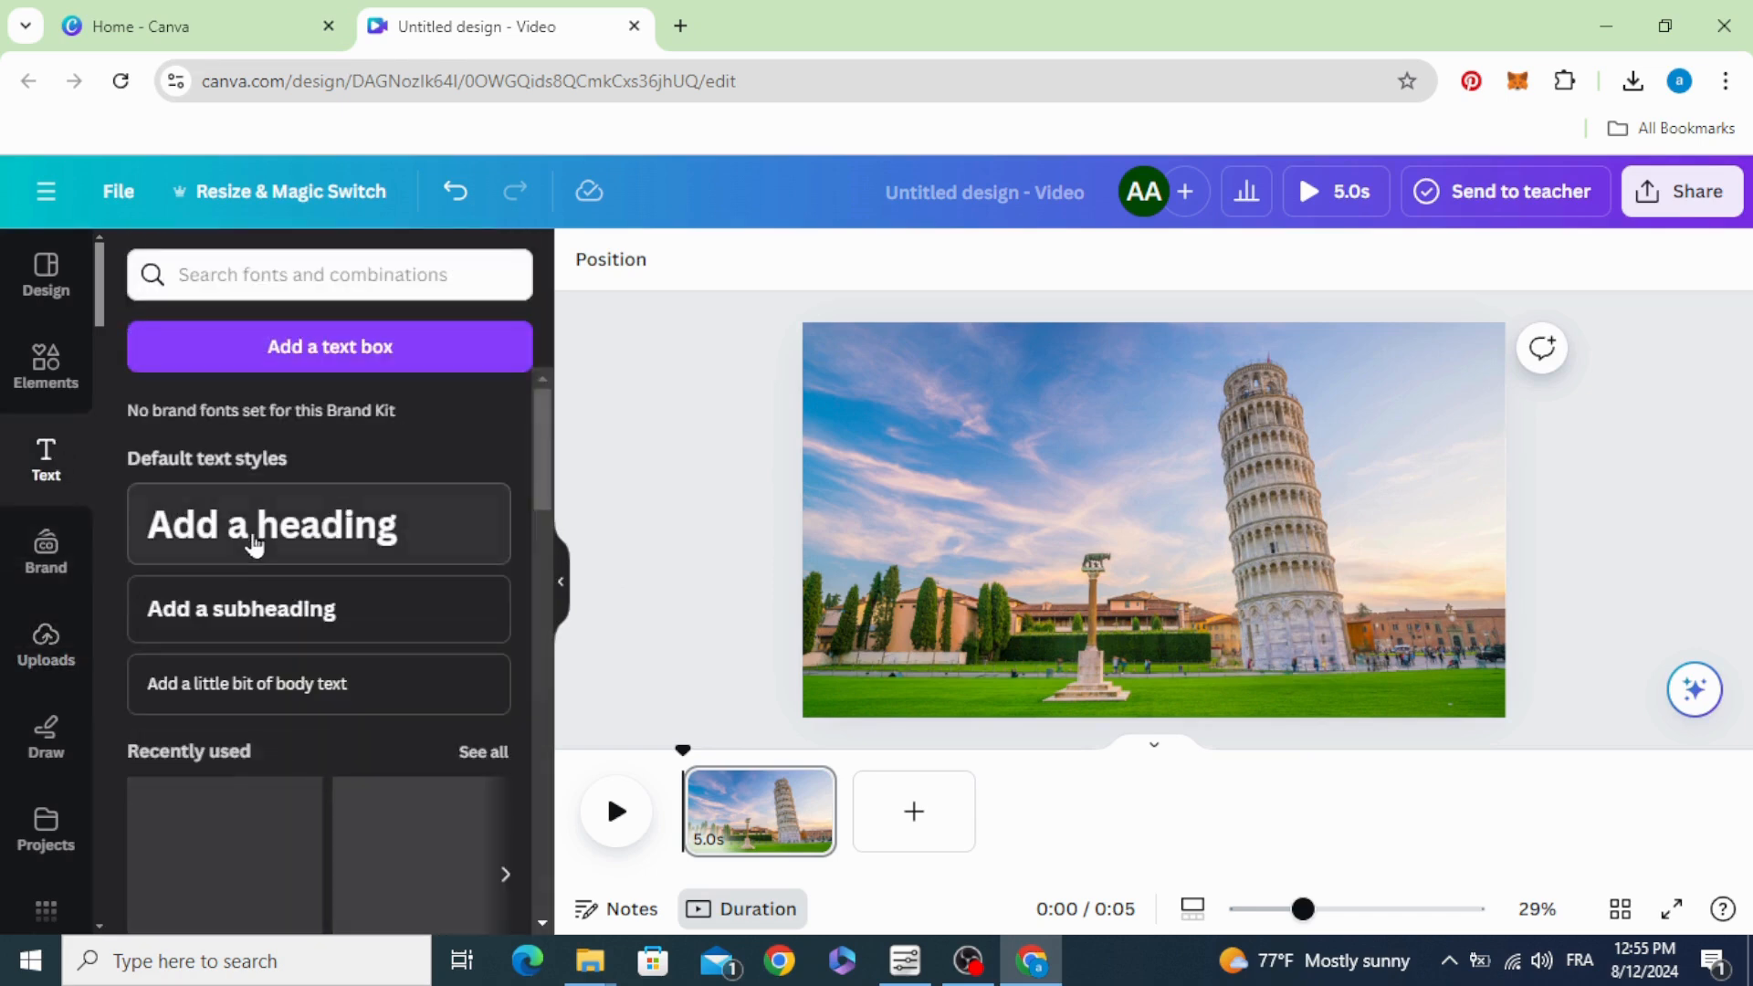
left_click(272, 526)
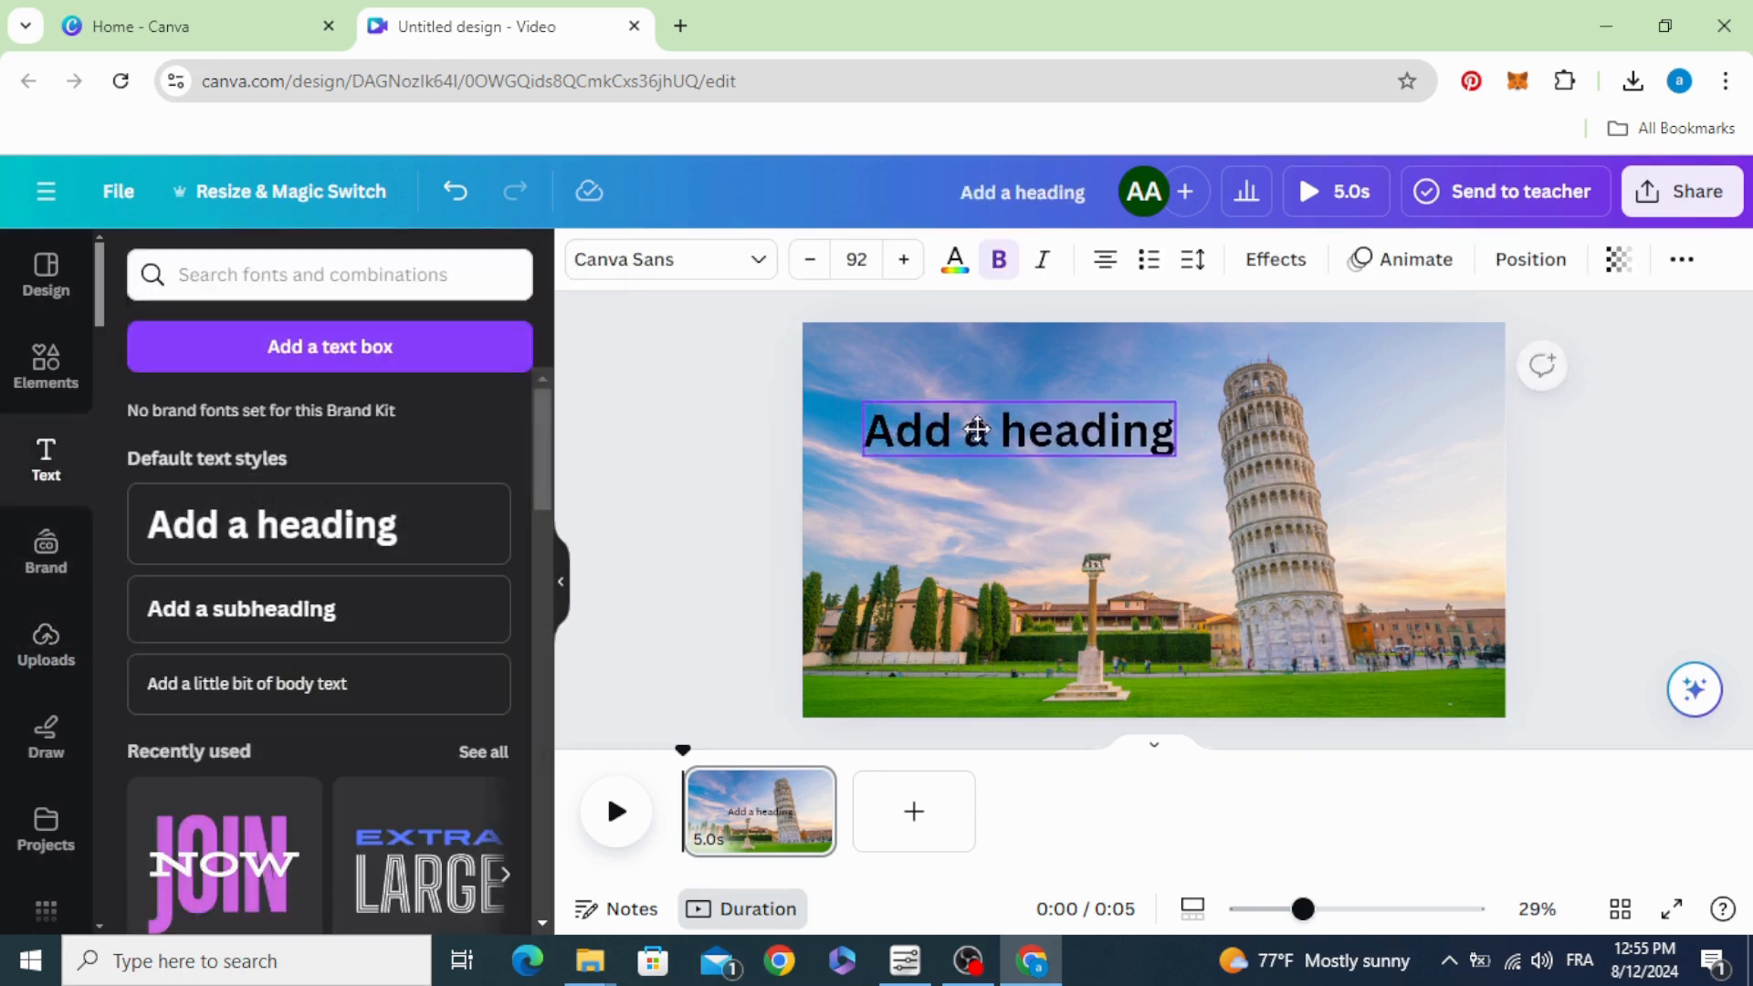
triple_click(1015, 429)
type("PISA")
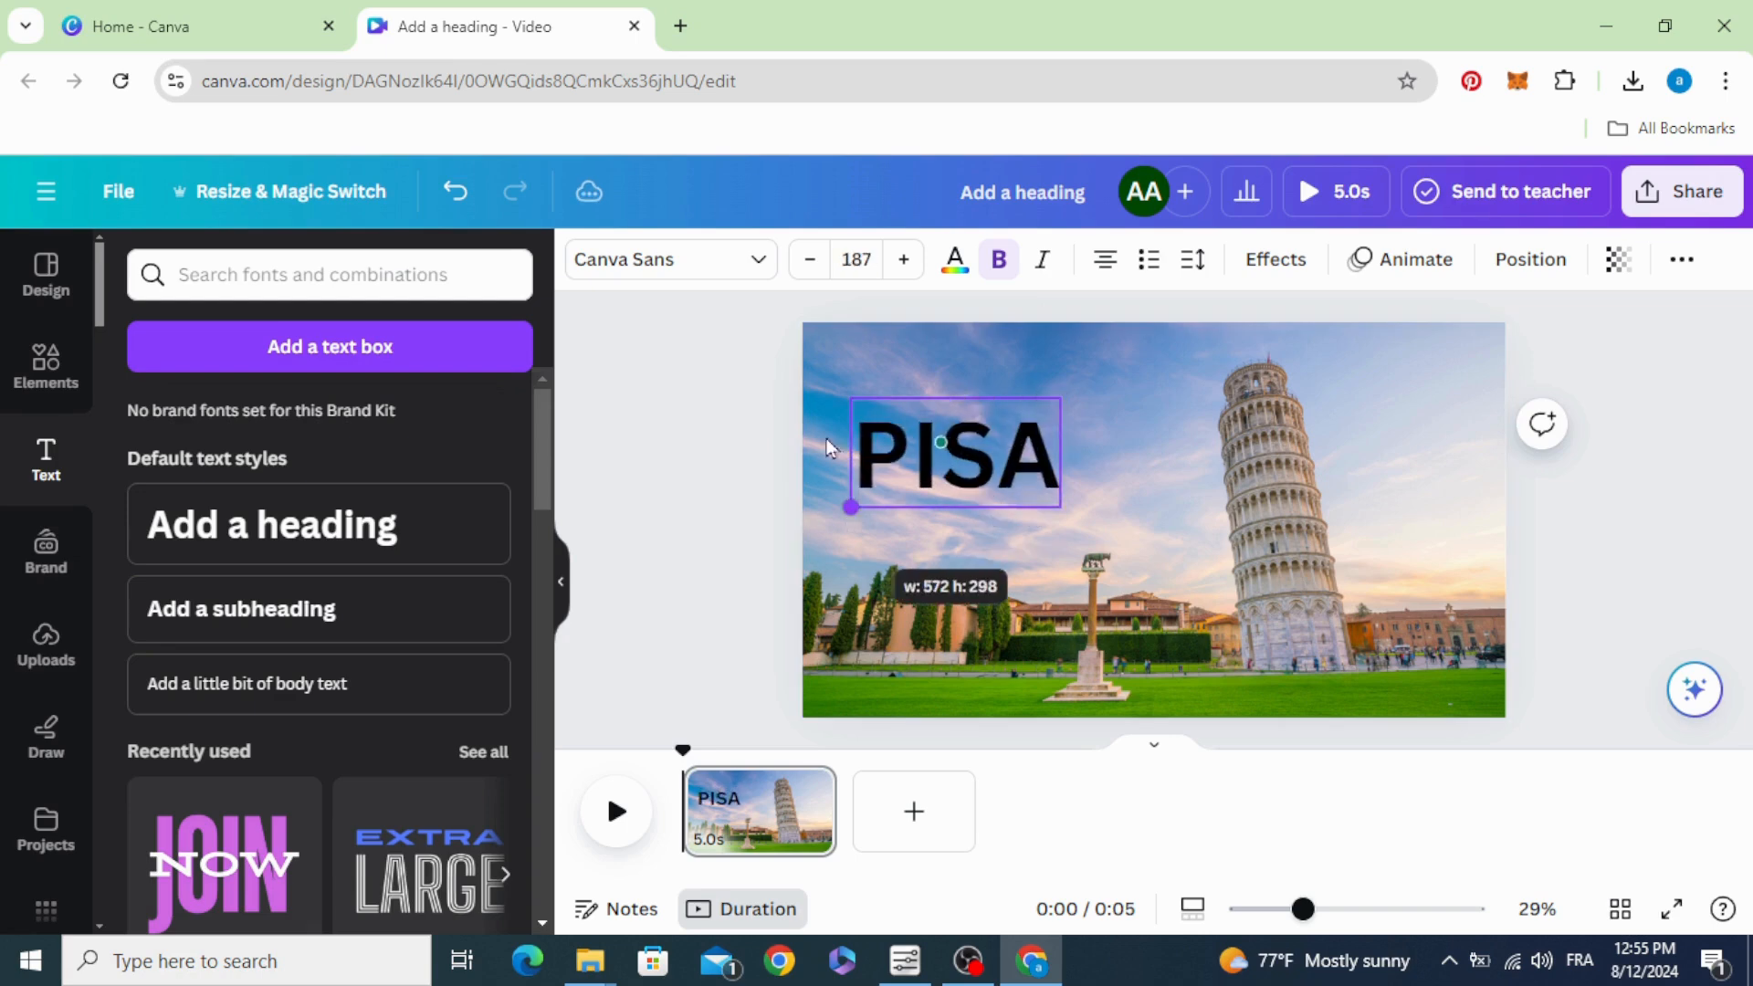
left_click(954, 259)
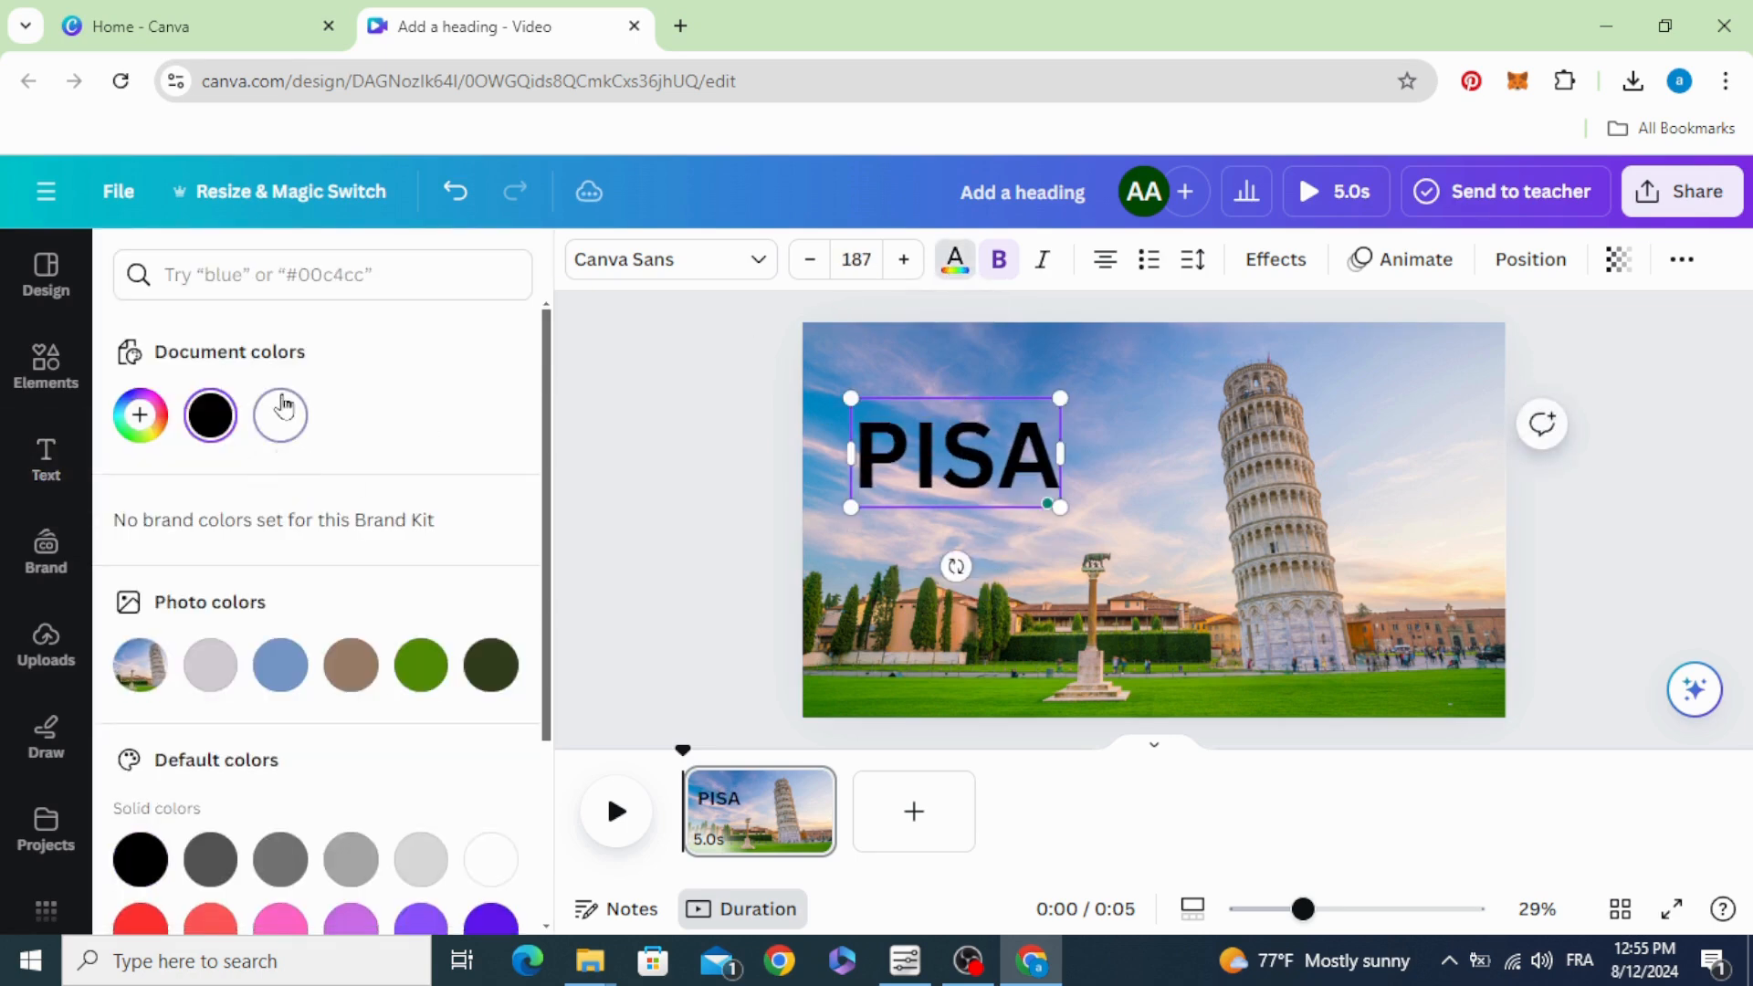
left_click(281, 414)
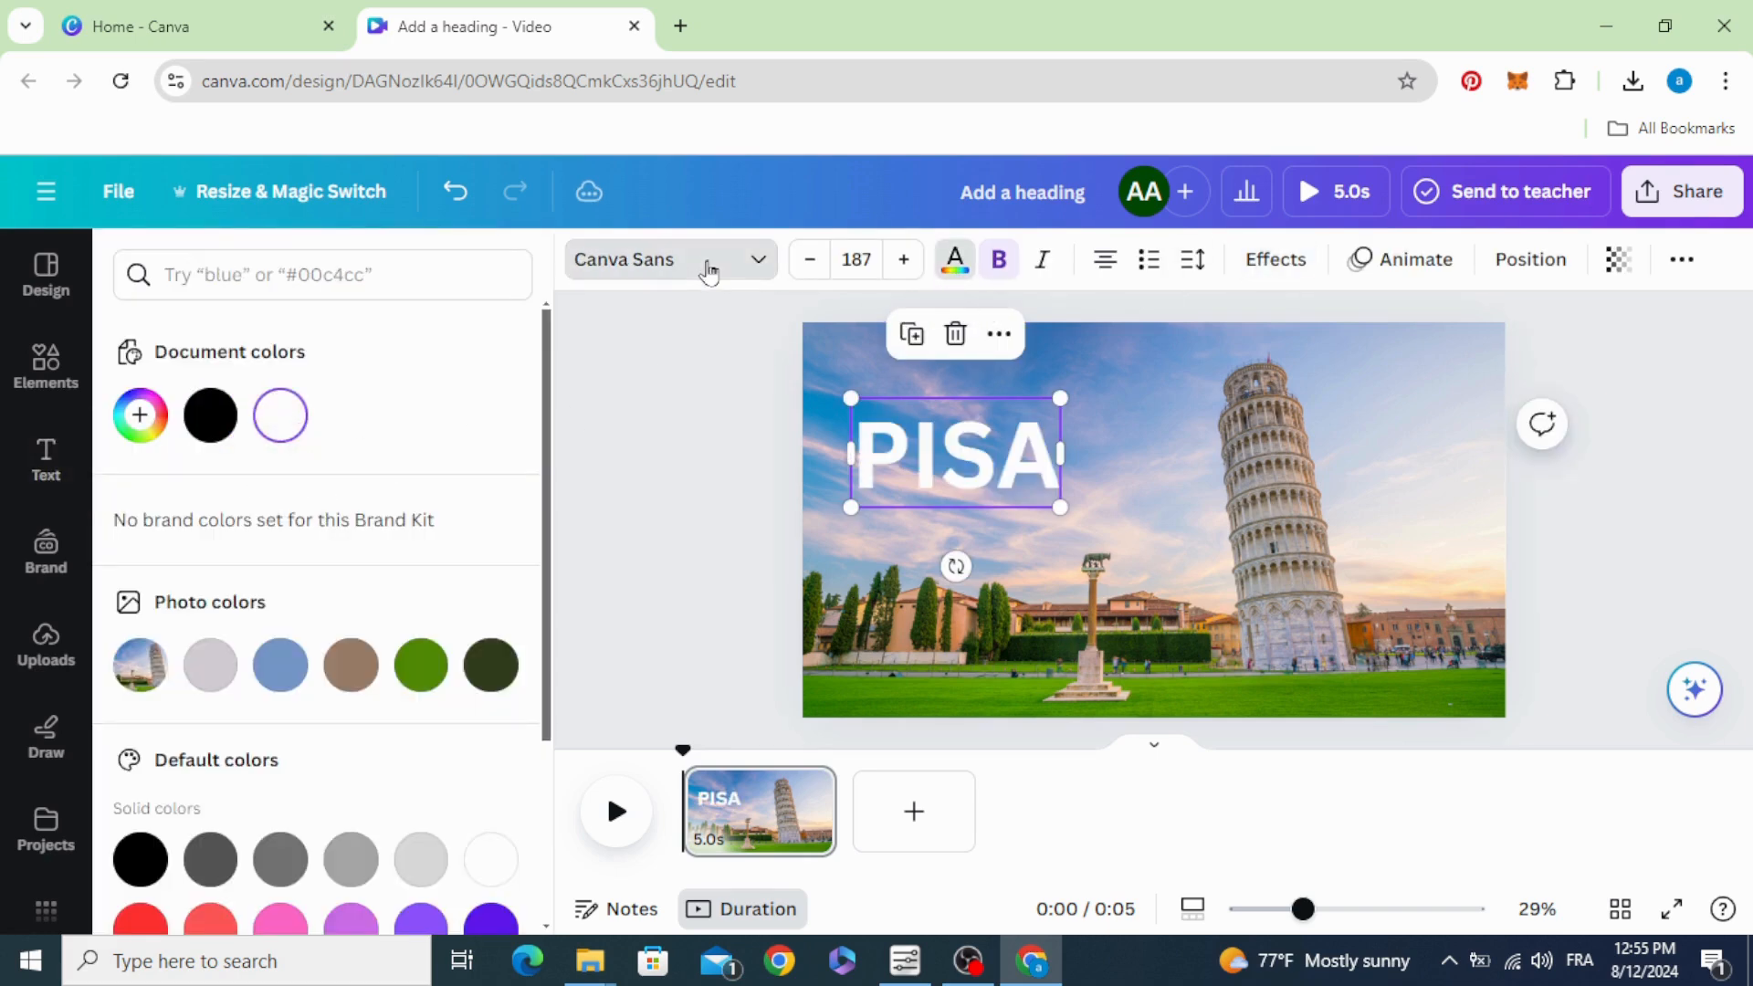
Step: Set the PISA heading to League Spartan and apply the Lift effect
left_click(670, 259)
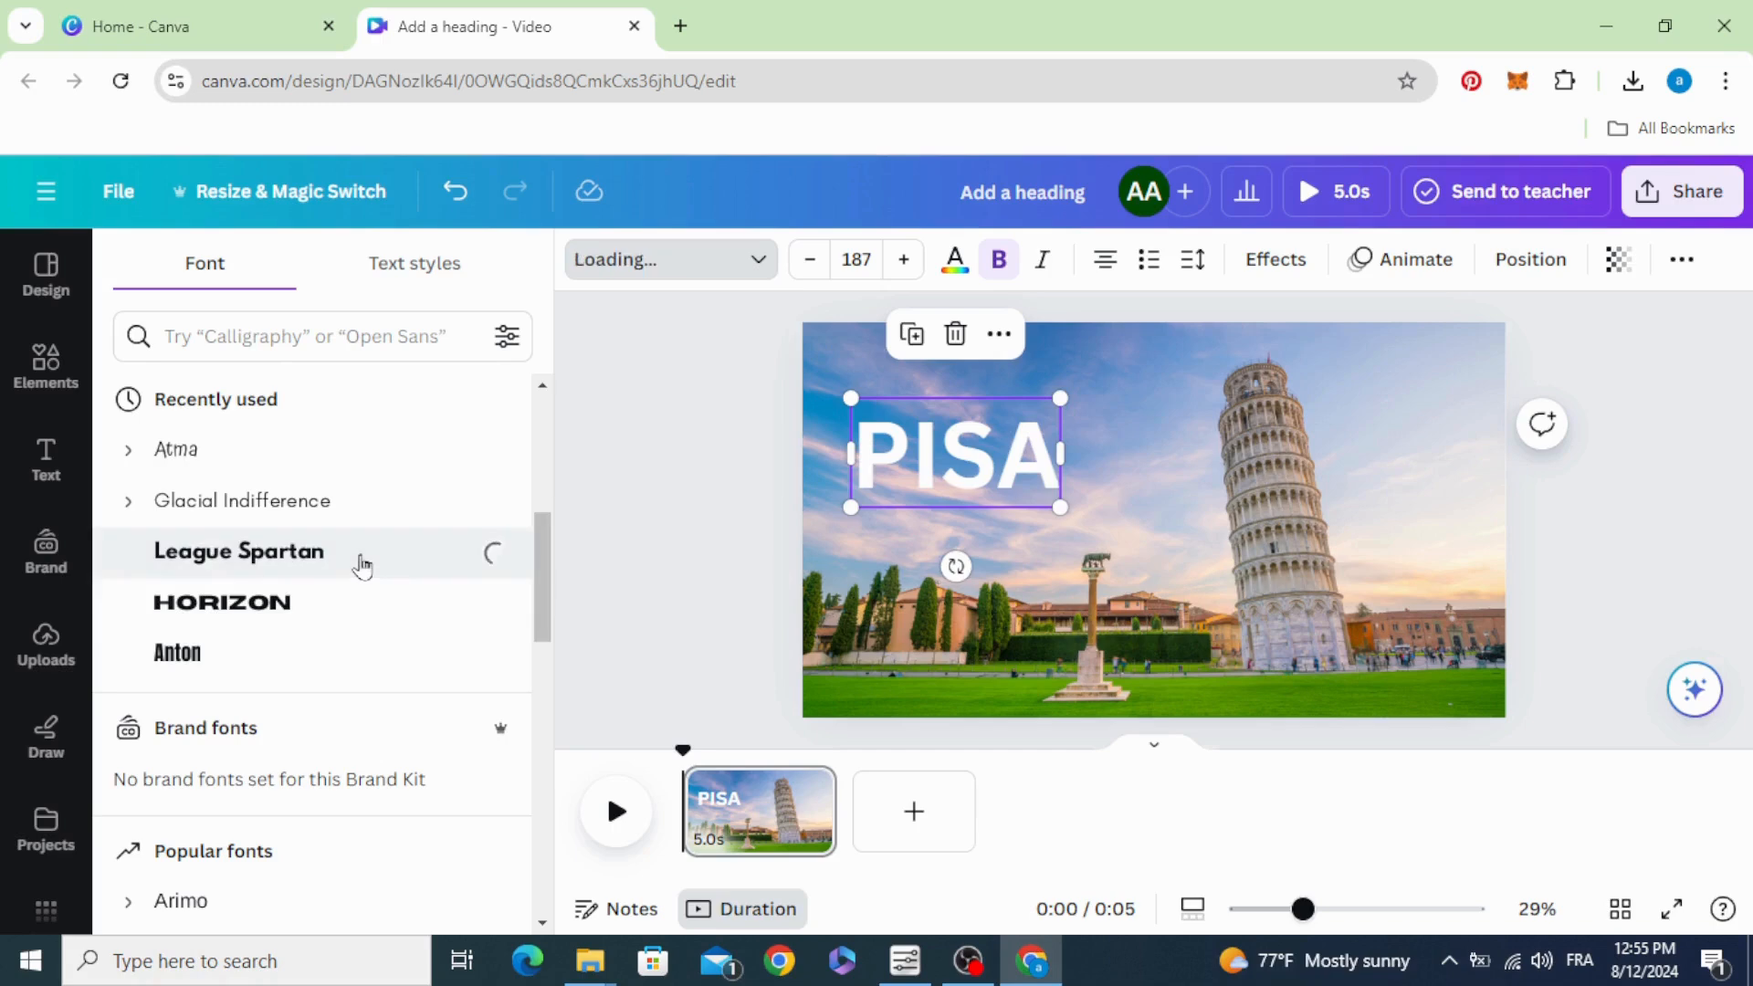
left_click(240, 551)
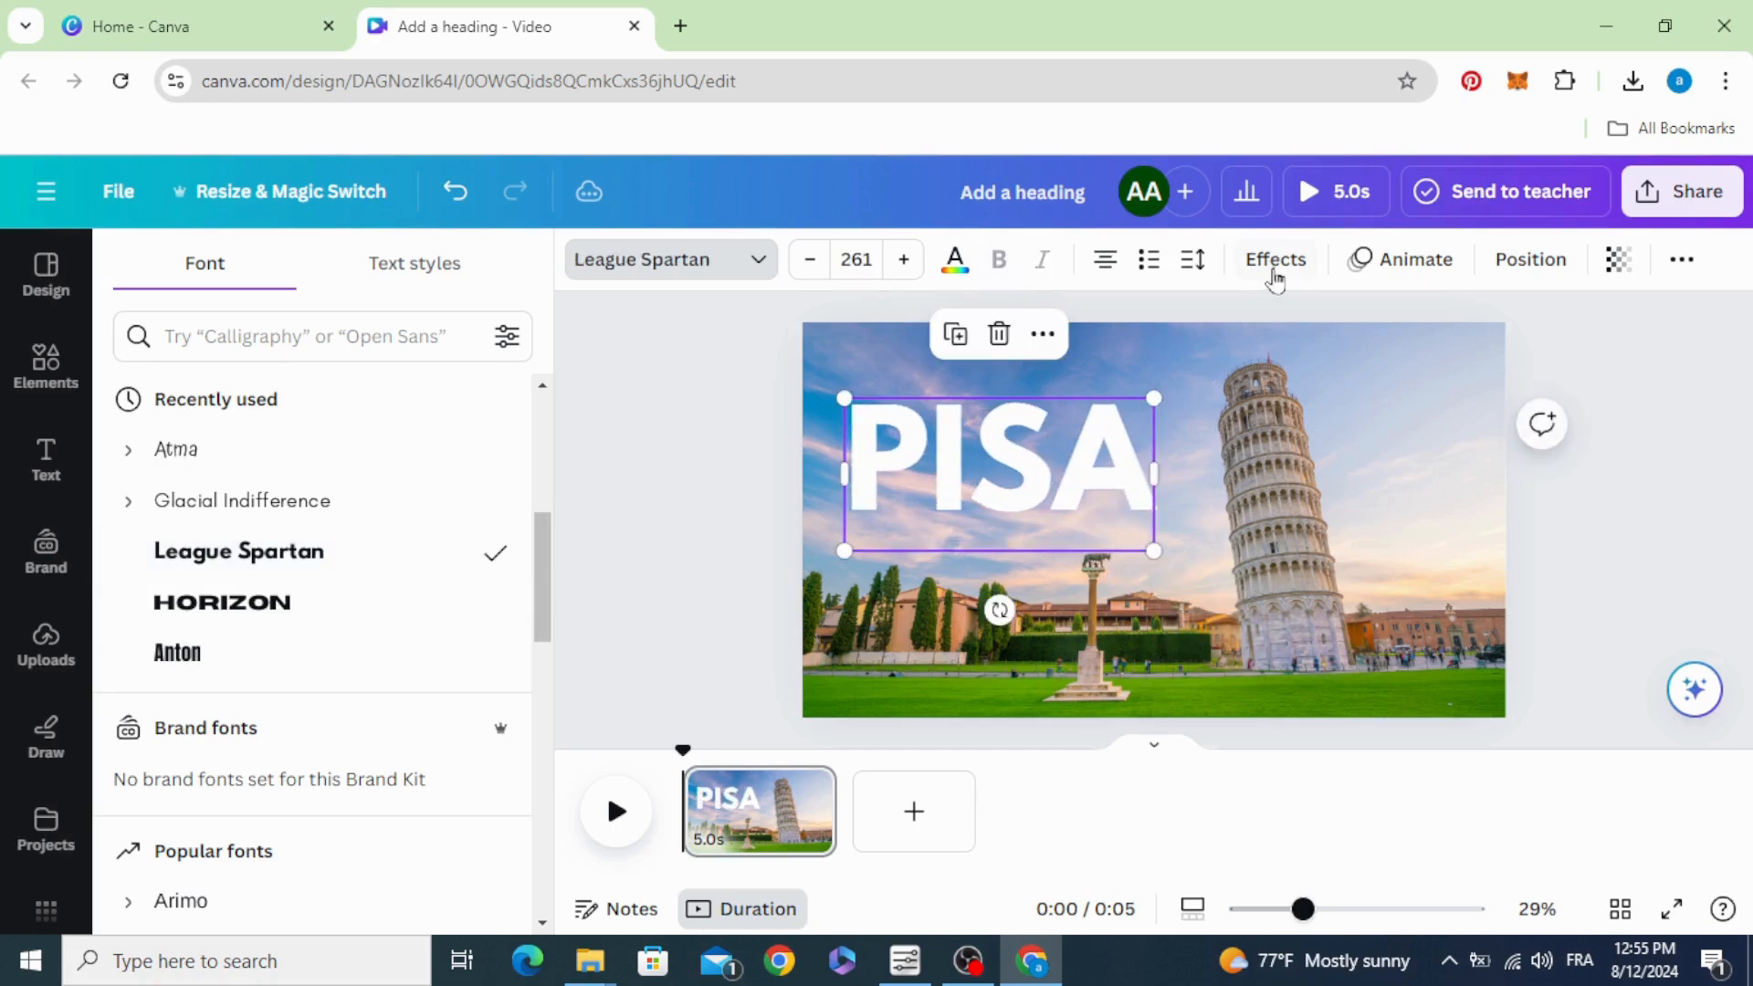
left_click(1274, 260)
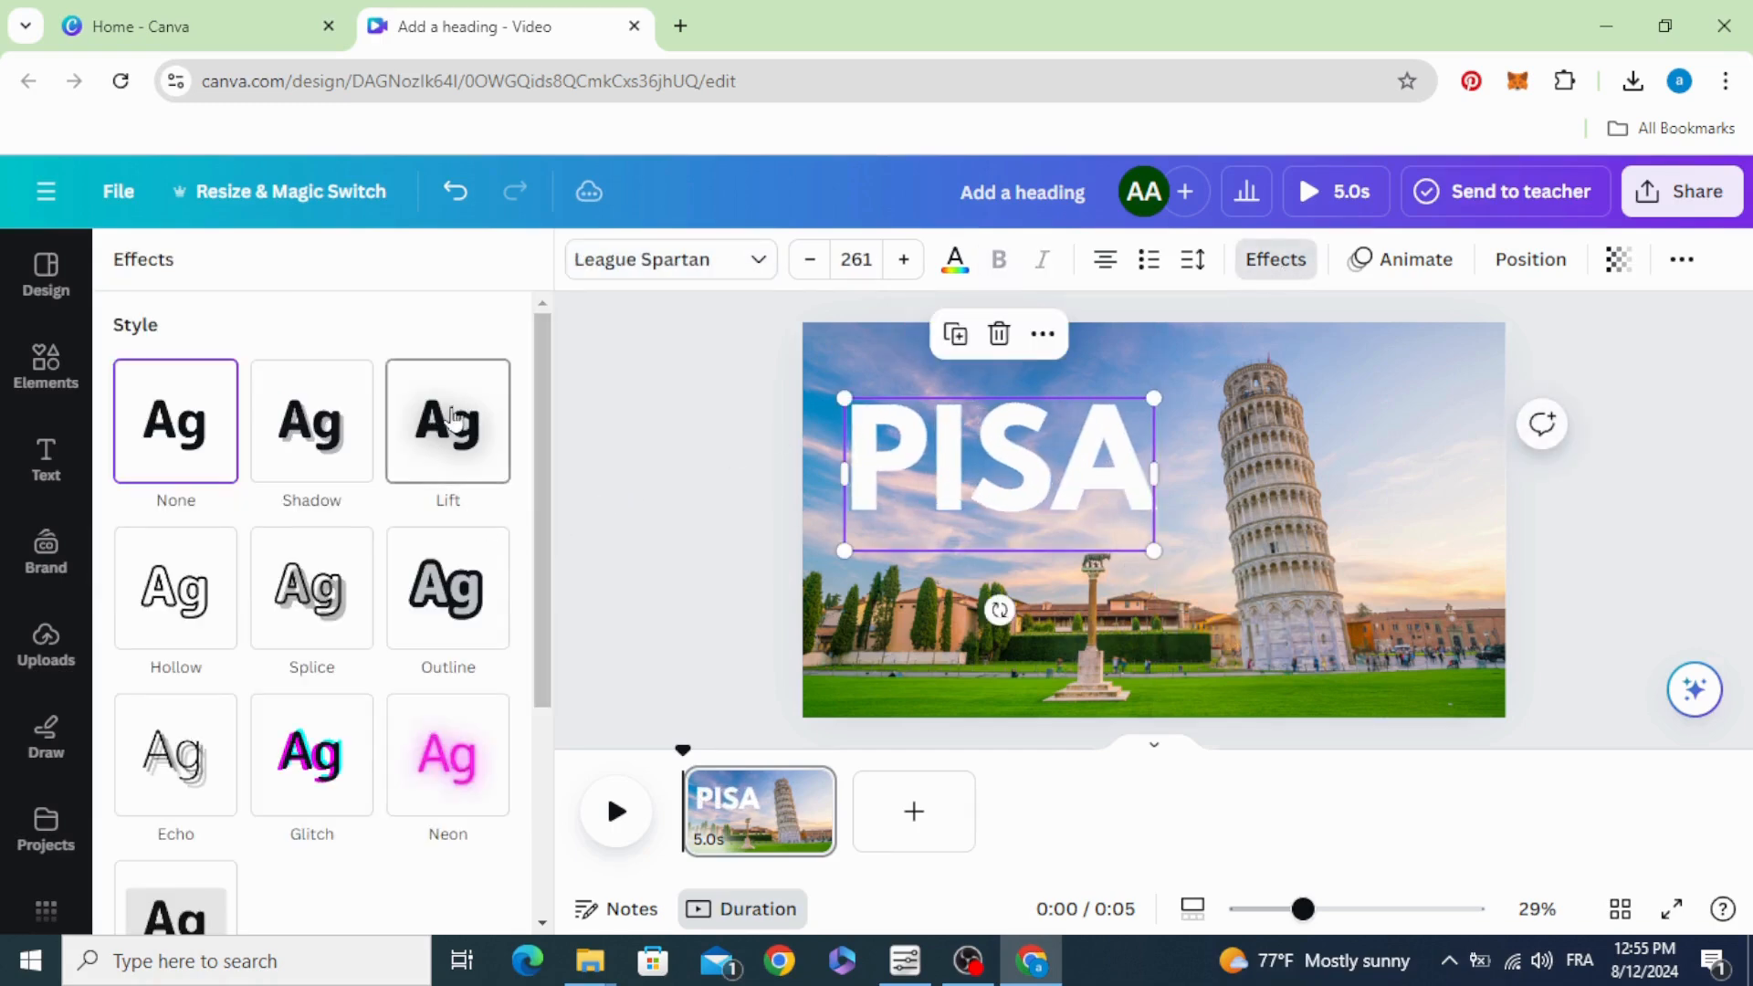
left_click(447, 420)
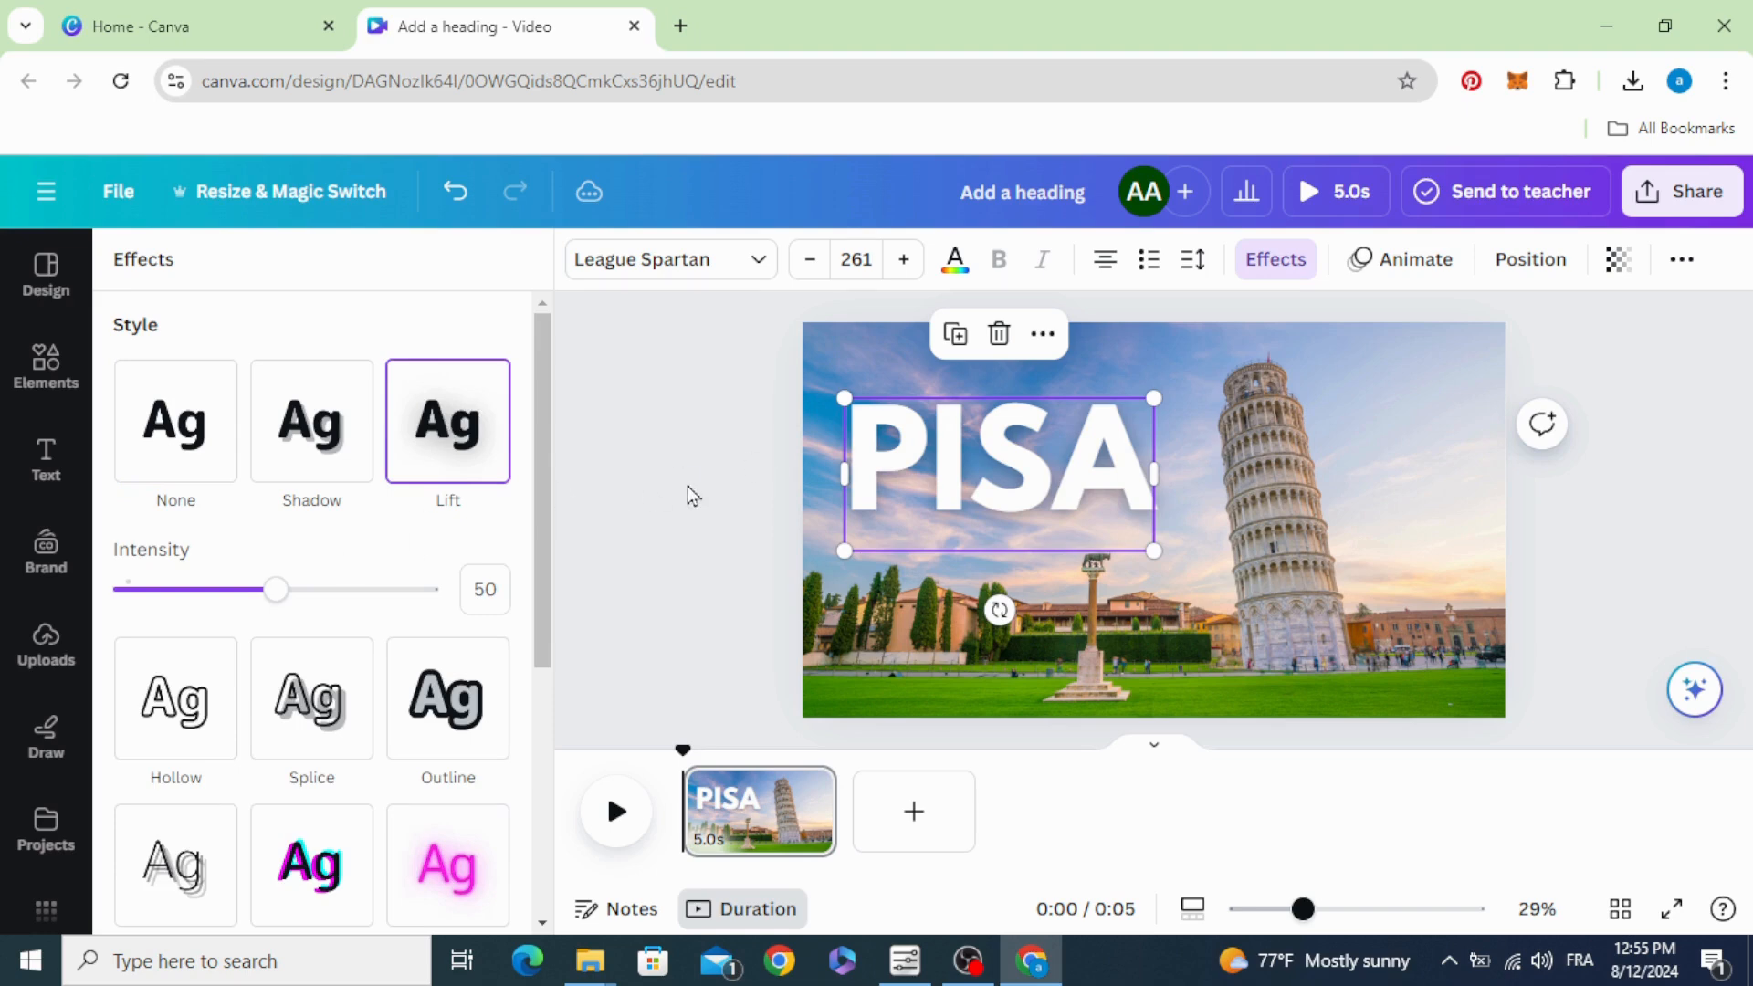
left_click(46, 460)
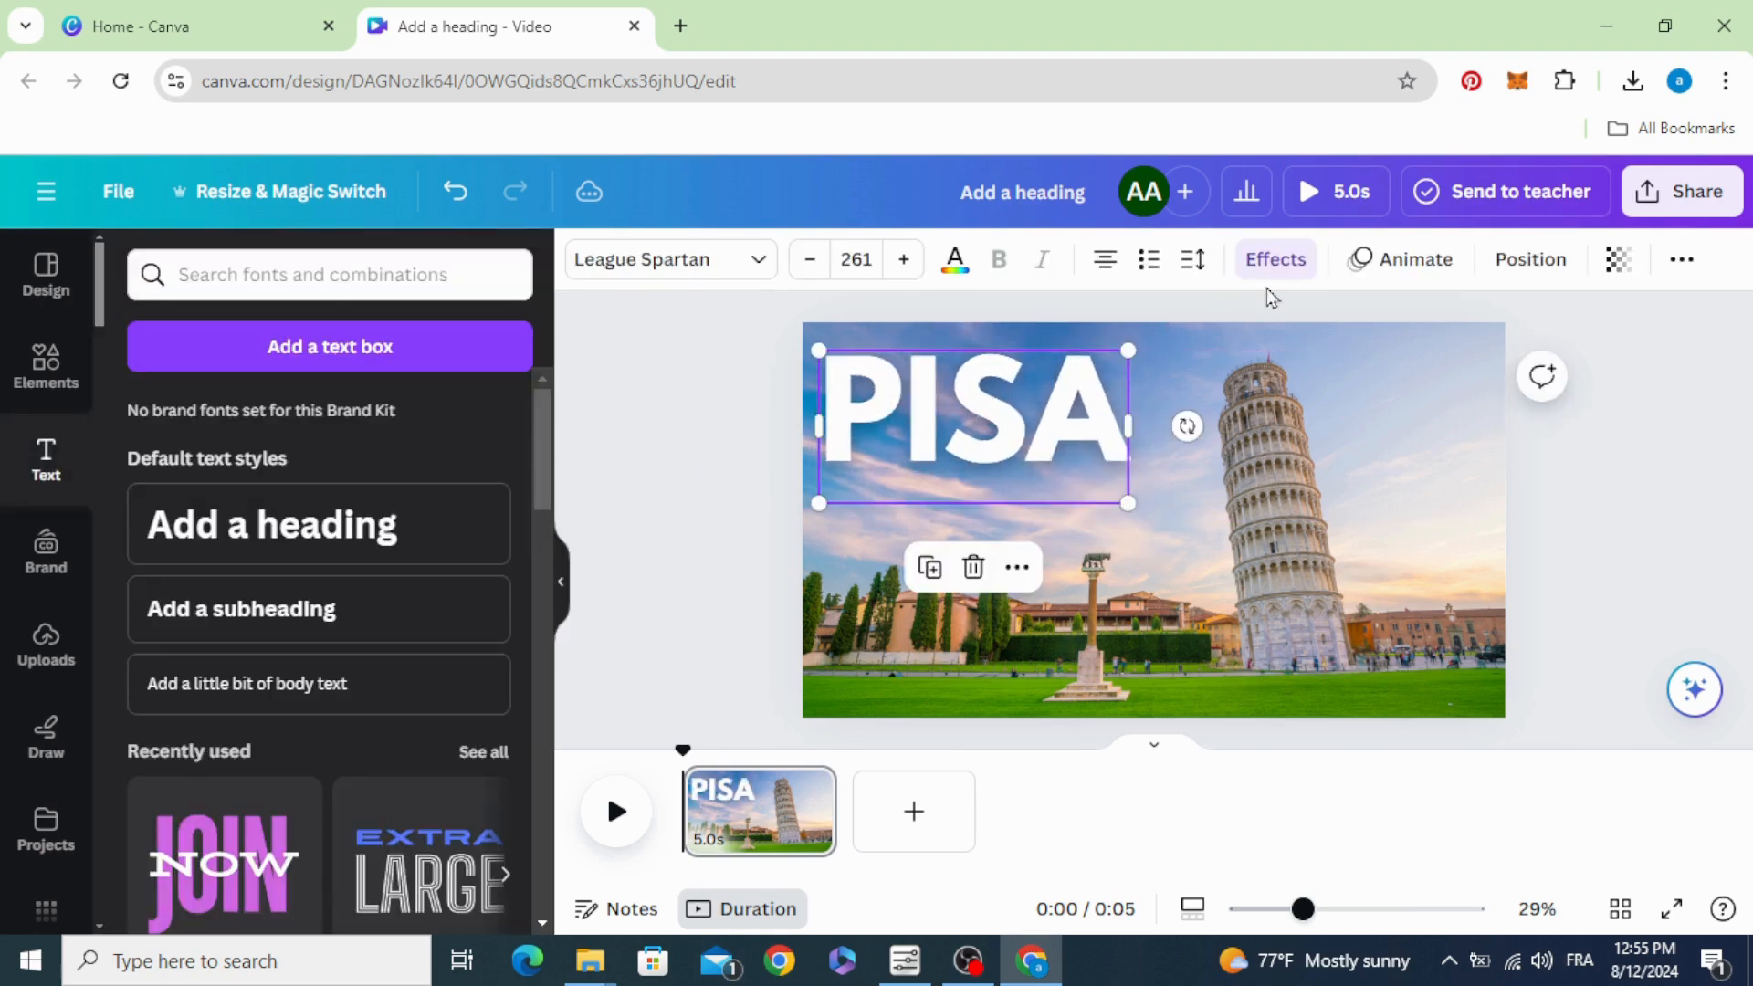
Step: Animate the PISA text with a Baseline entrance sliding rightward at the slowest speed
left_click(1400, 260)
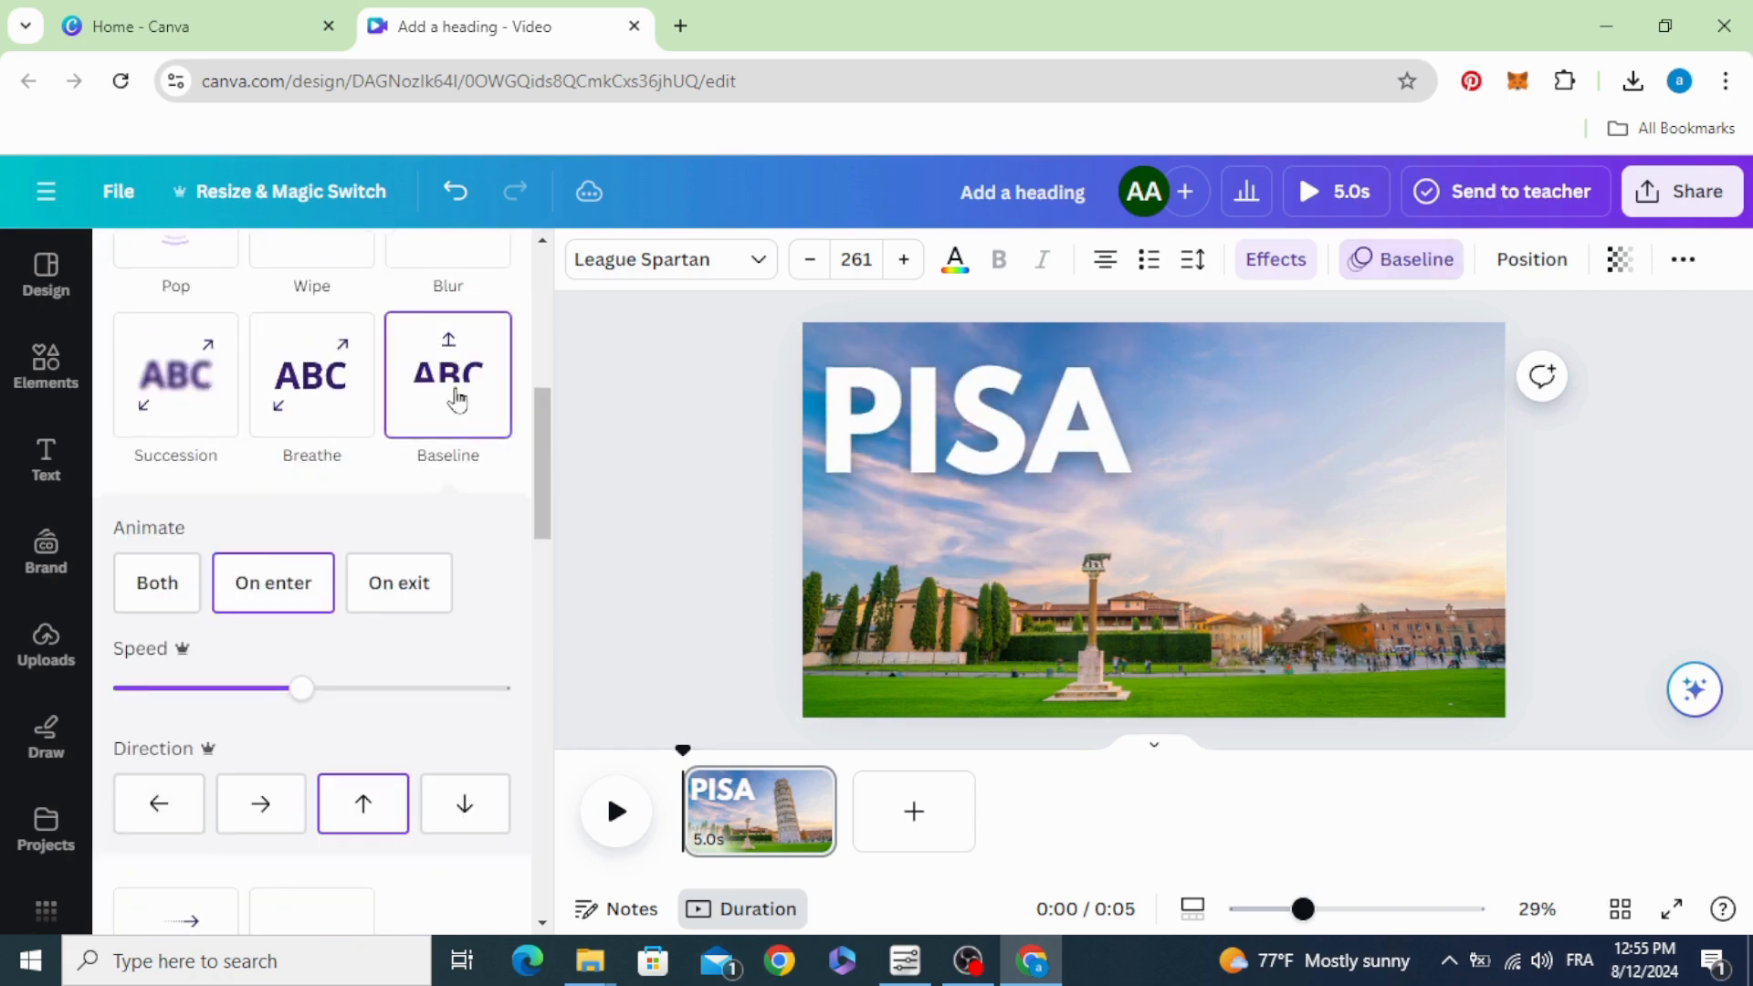
left_click(259, 803)
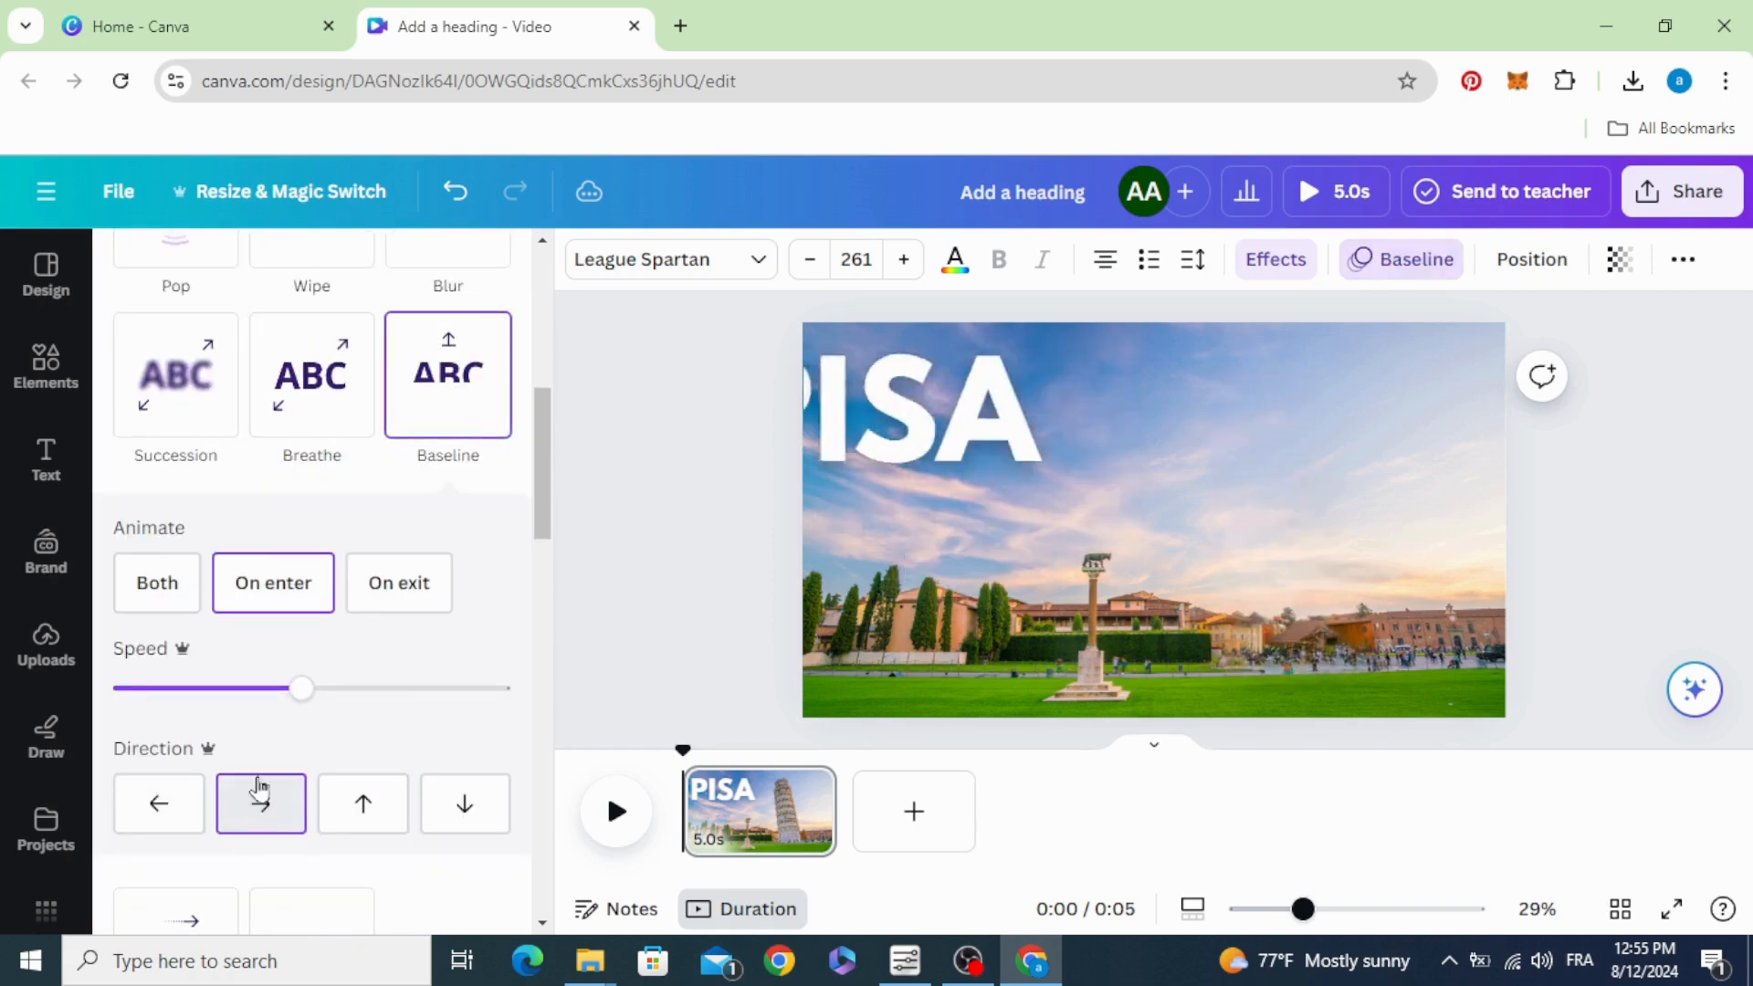
left_click_drag(299, 688, 166, 688)
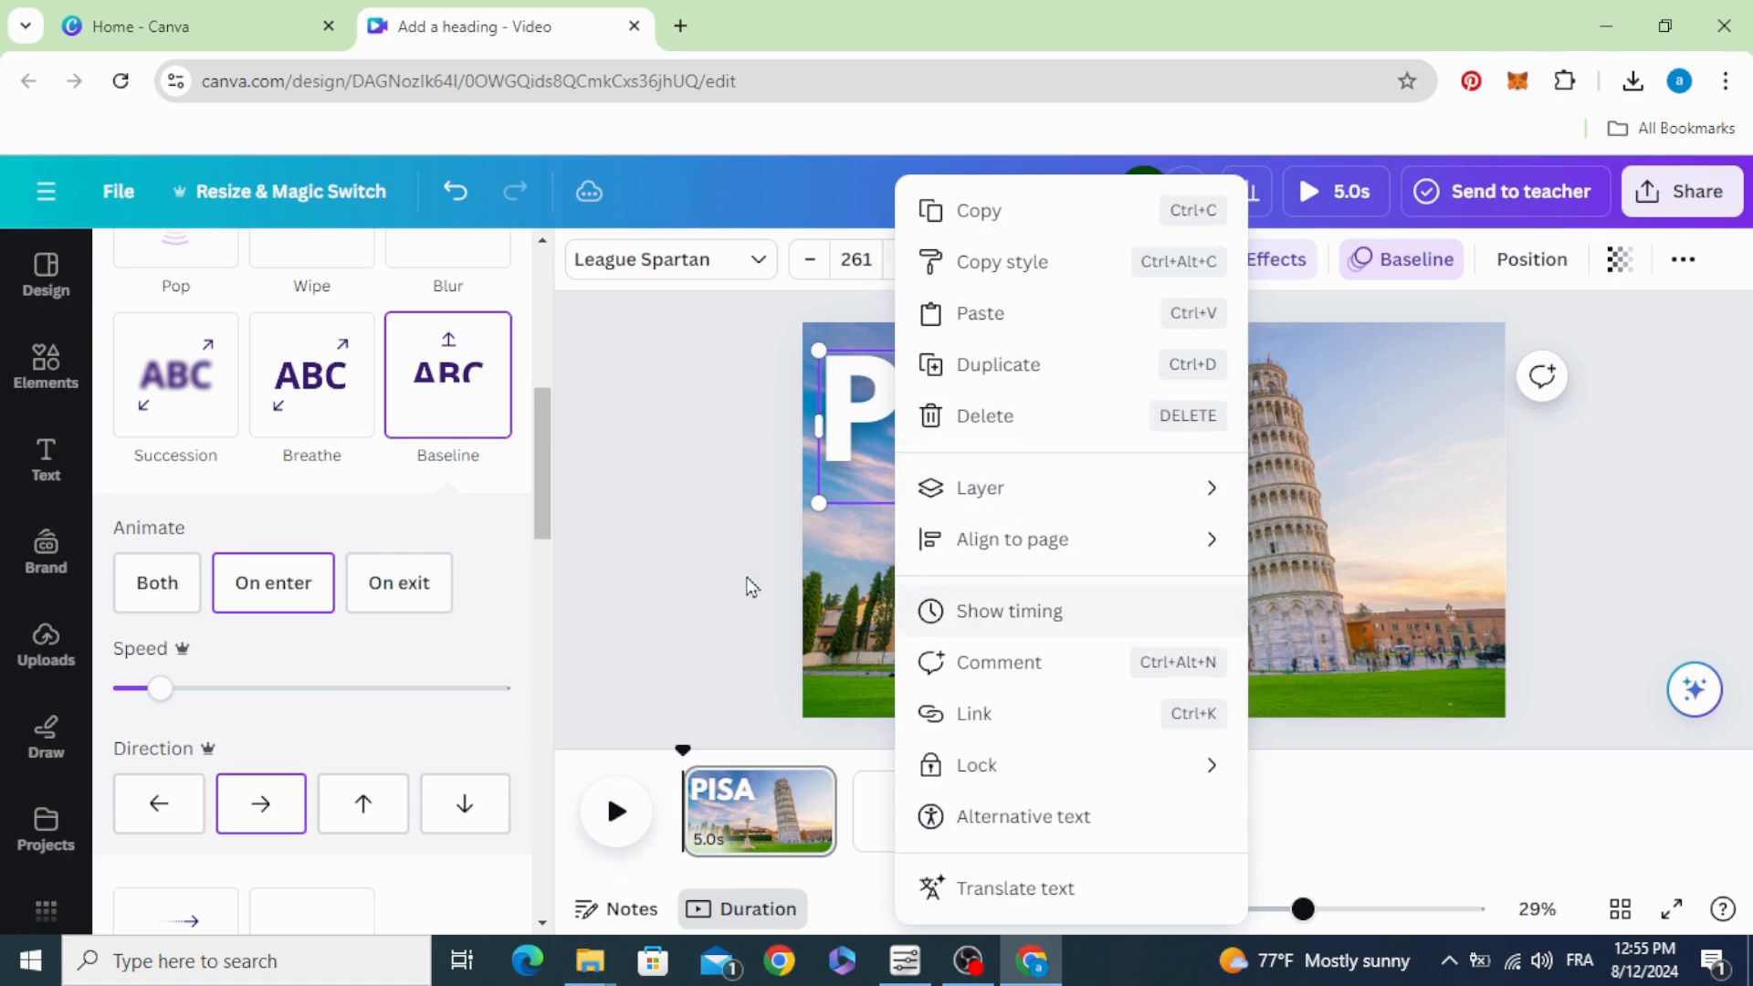
mouse_move(1026, 619)
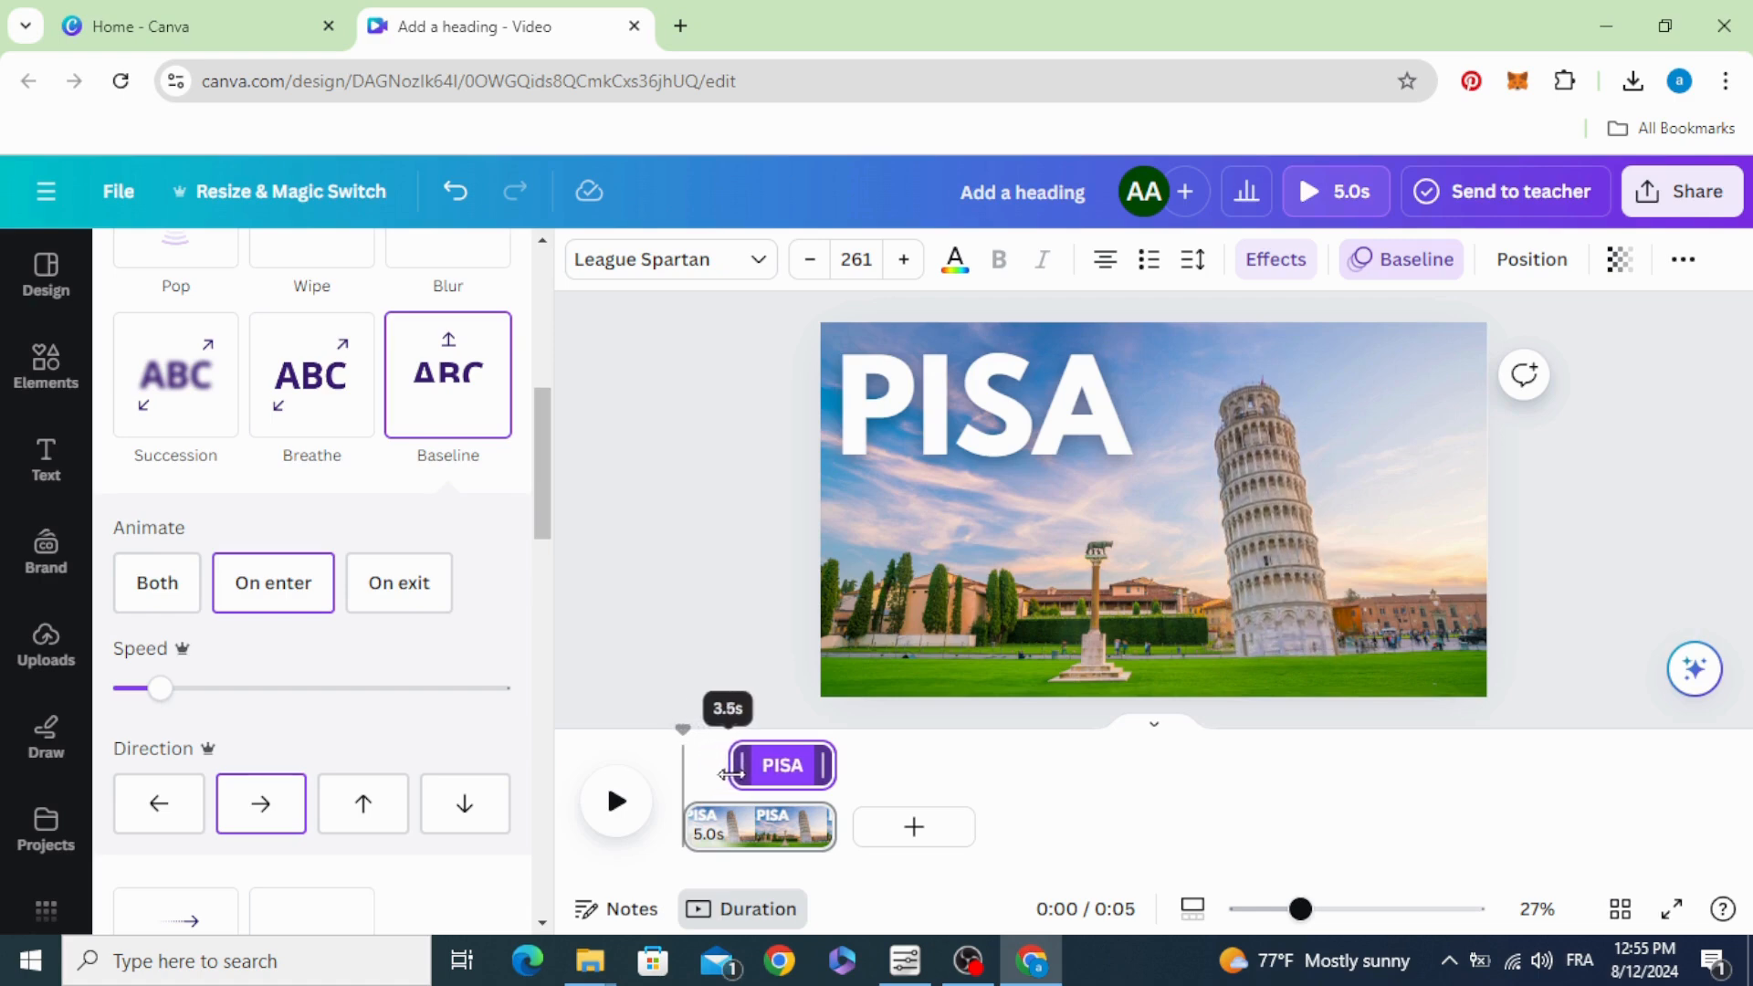
Step: Delay the PISA text's timeline bar so it appears partway through, then play the preview
left_click_drag(732, 765, 751, 765)
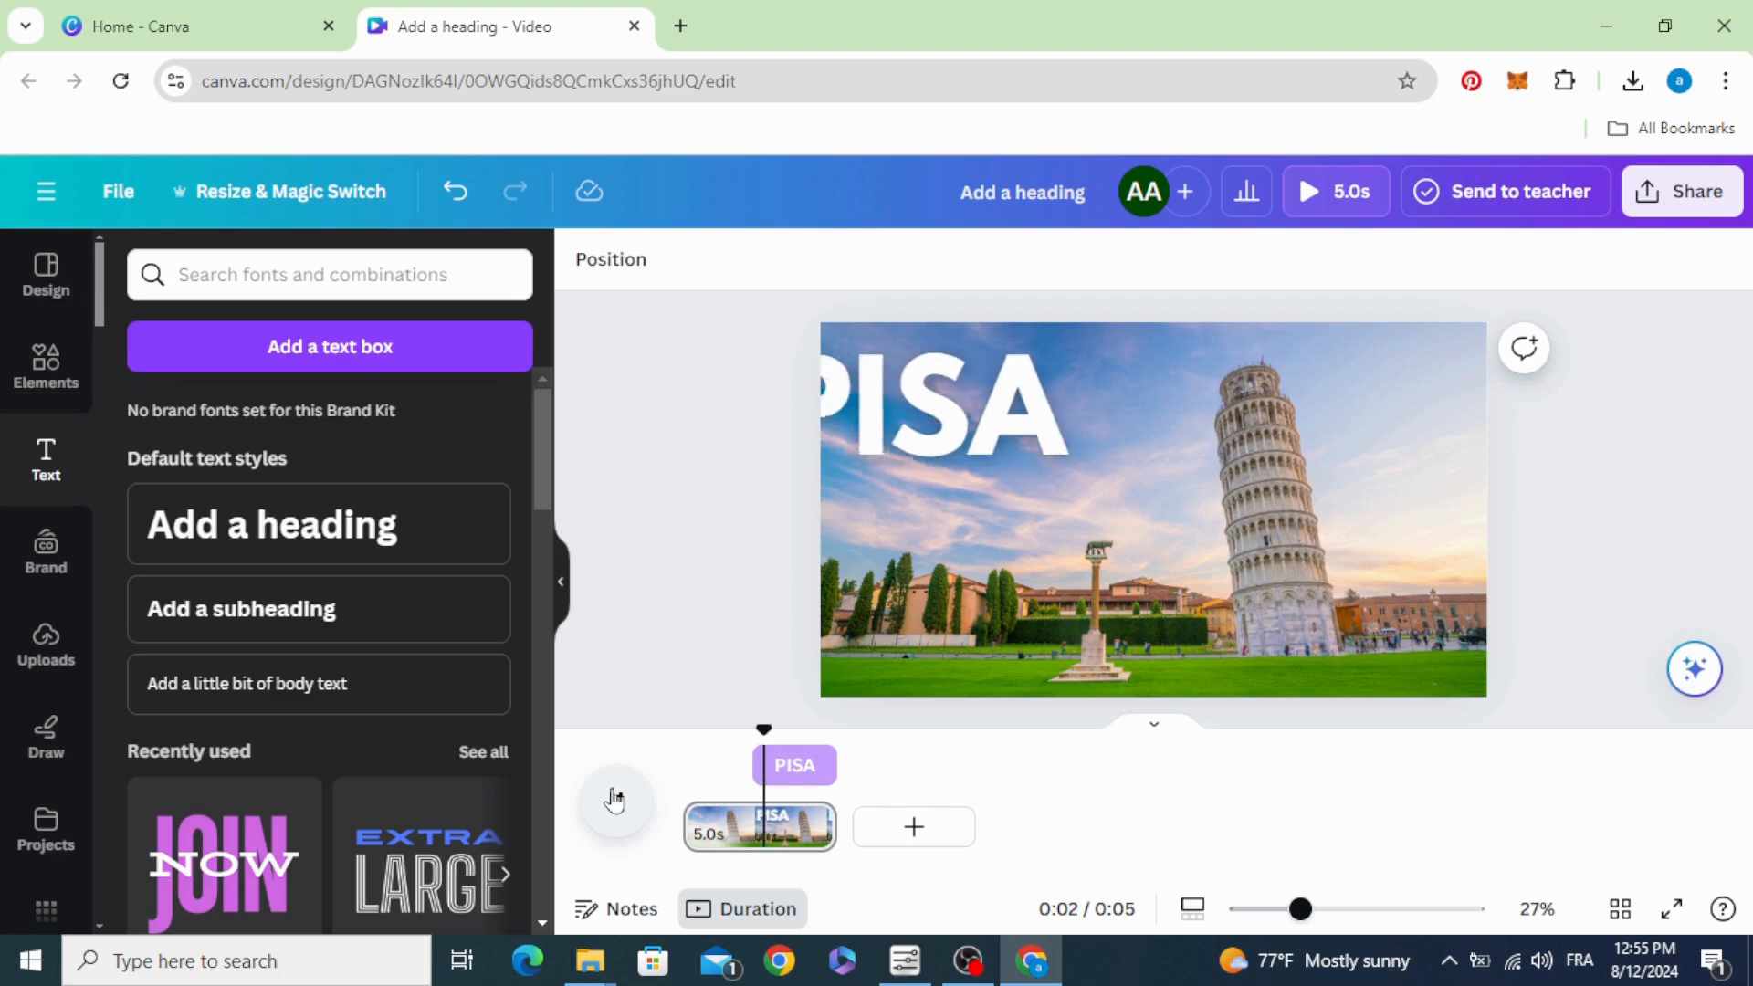
left_click(46, 643)
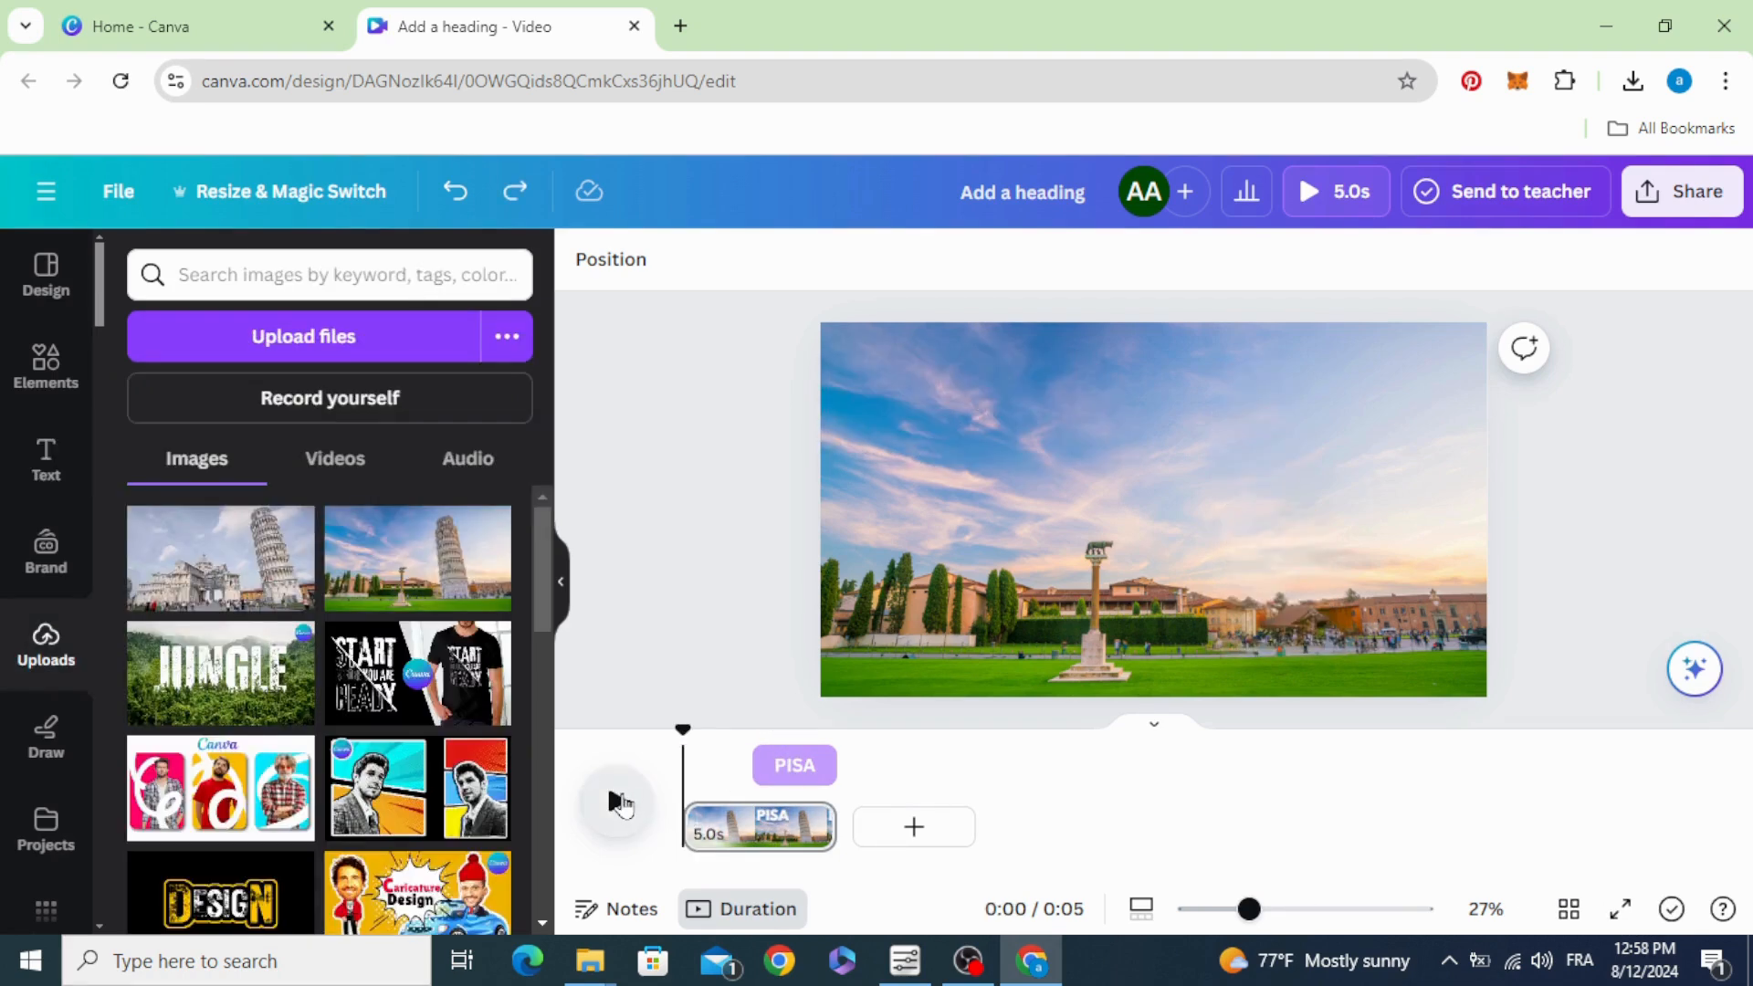